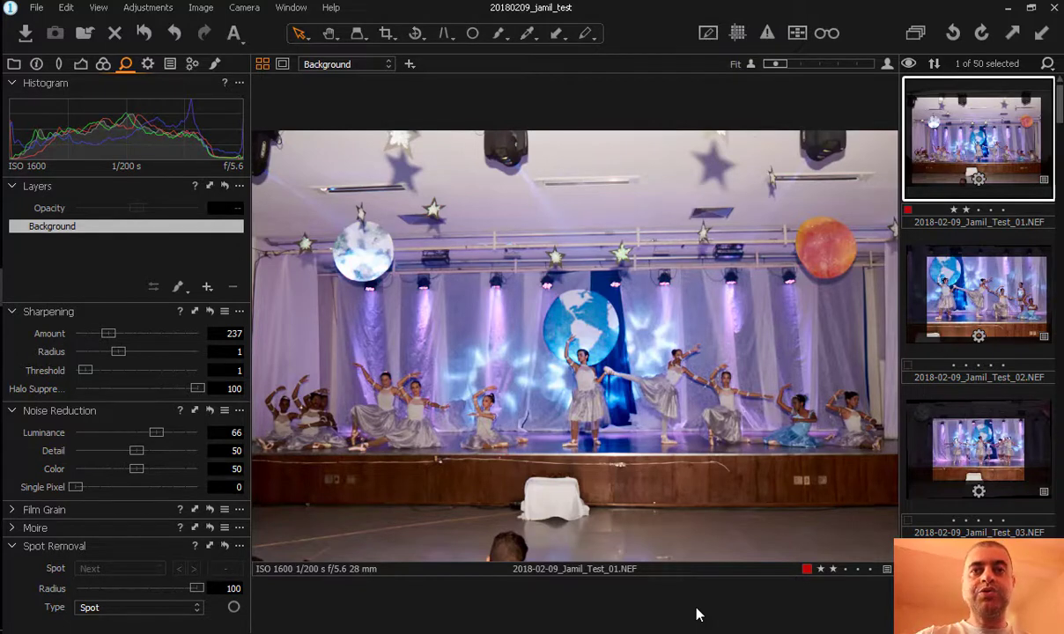
{"action": "mouse_move", "coordinate": [550, 93]}
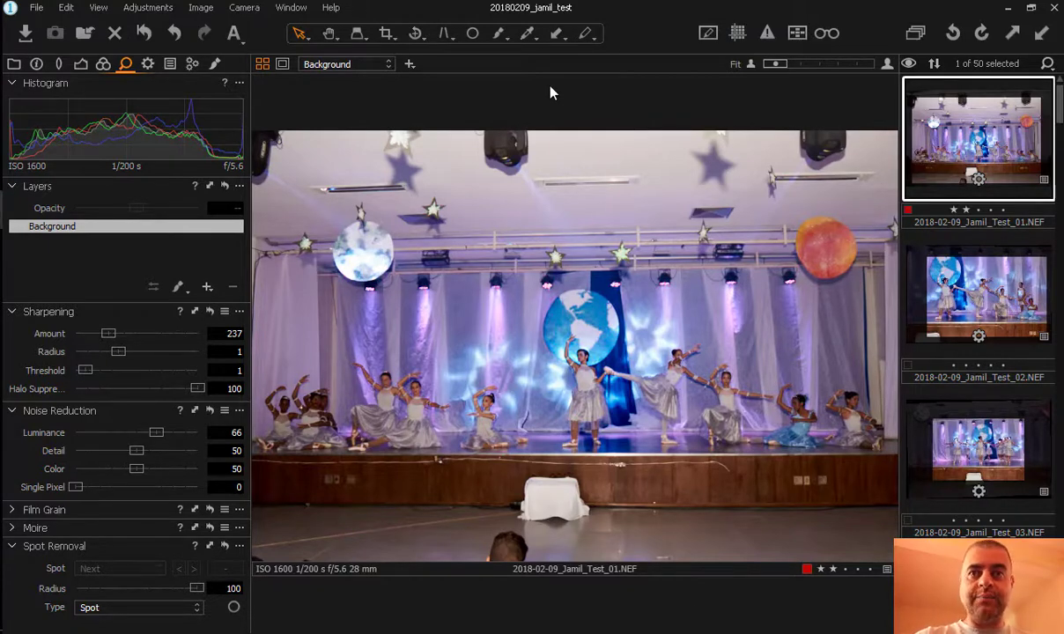
Toggle the browser and viewer off and on, then add the second photo for a two-image multi view.
{"action": "key", "text": "ctrl+b"}
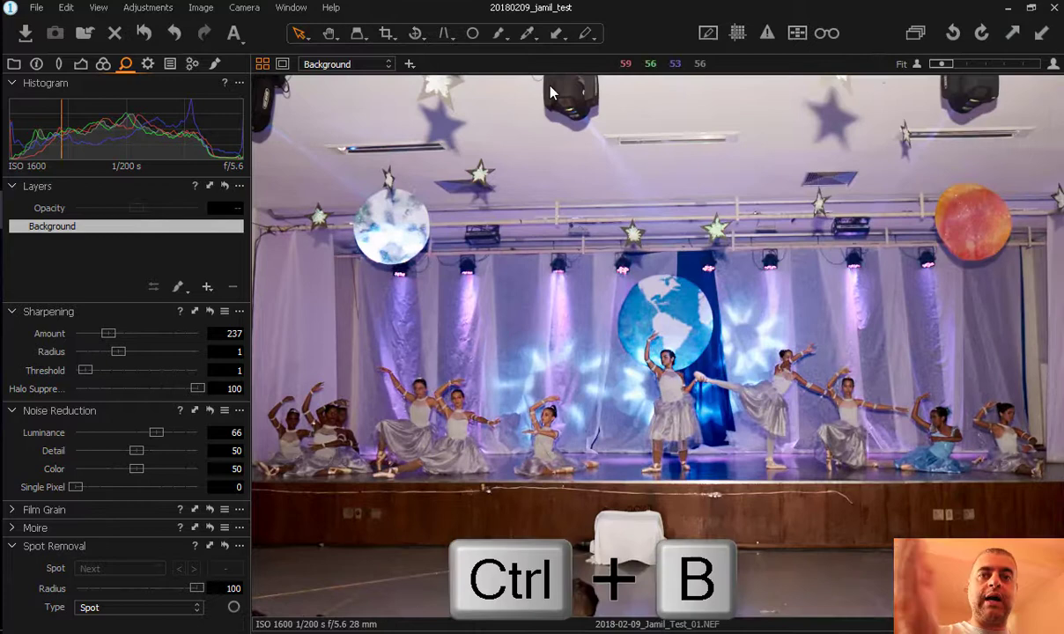
{"action": "key", "text": "ctrl+b"}
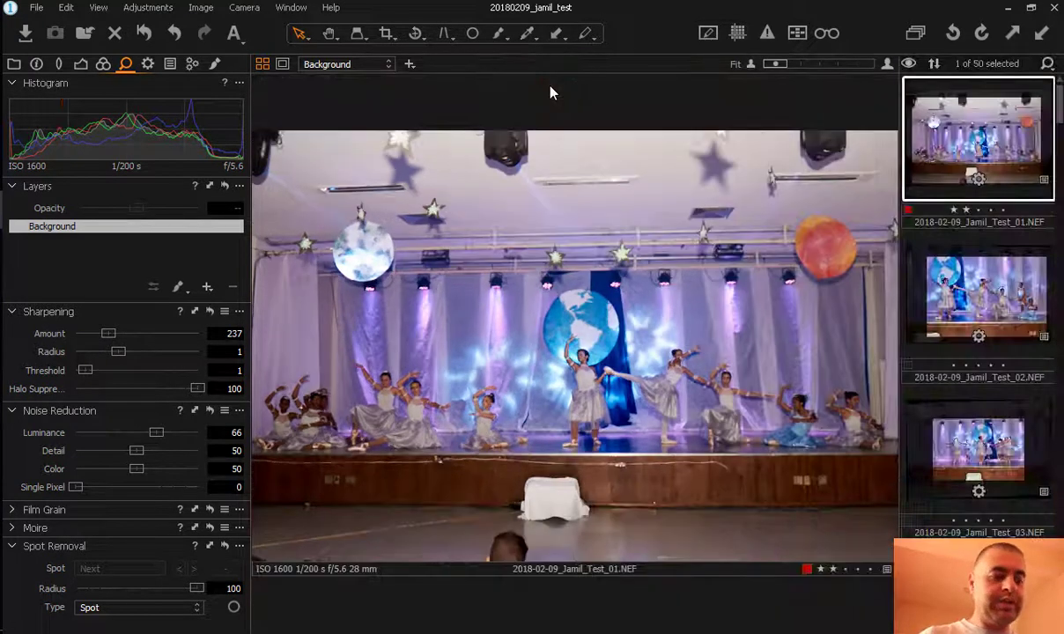
{"action": "key", "text": "alt+ctrl+v"}
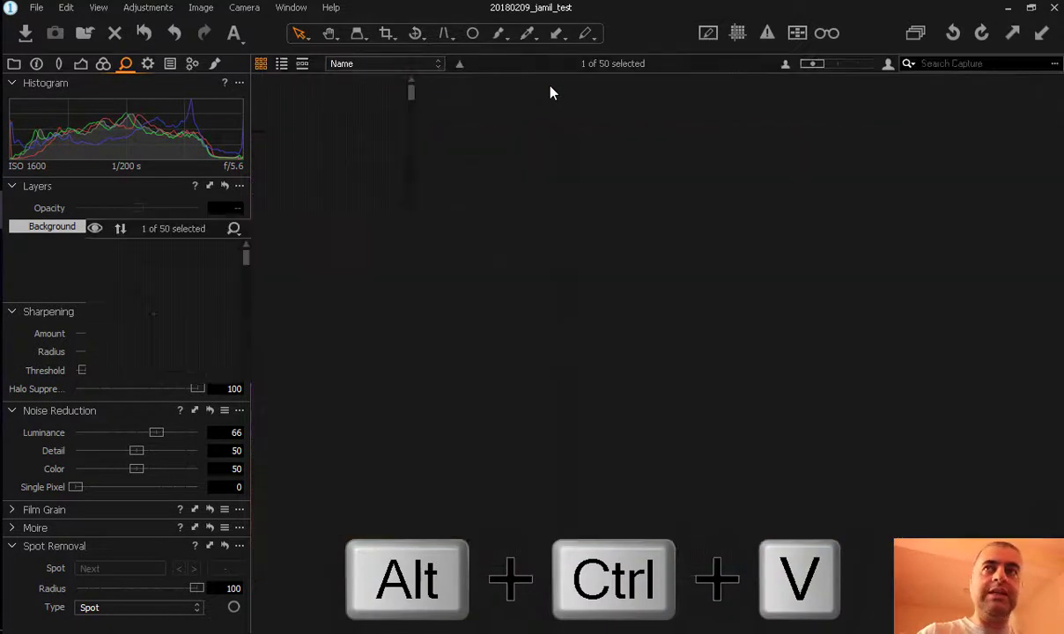
{"action": "key", "text": "alt+ctrl+v"}
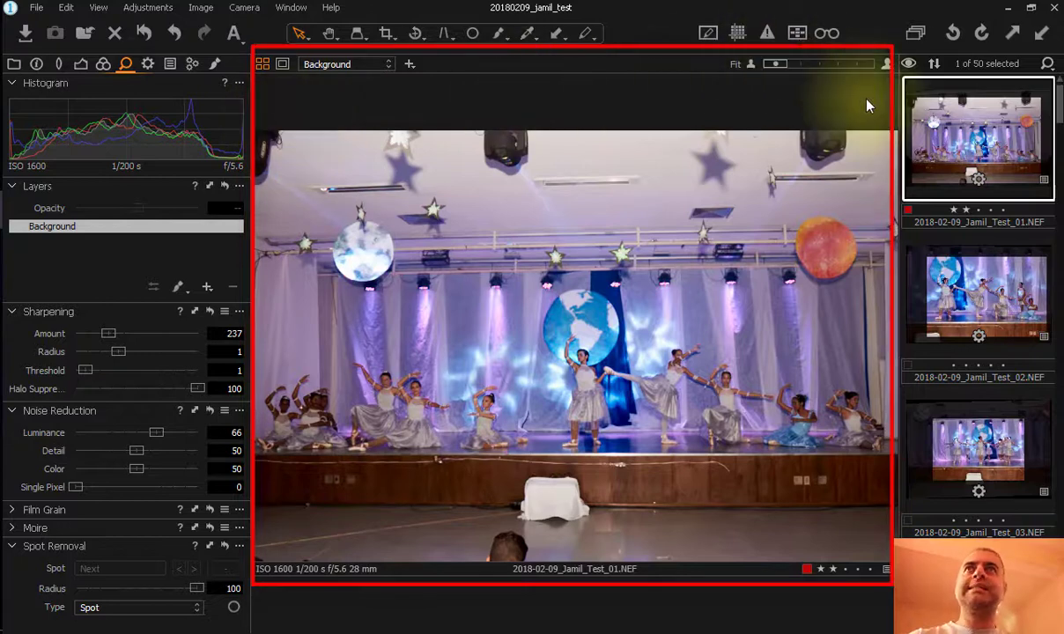
{"action": "mouse_move", "coordinate": [400, 352]}
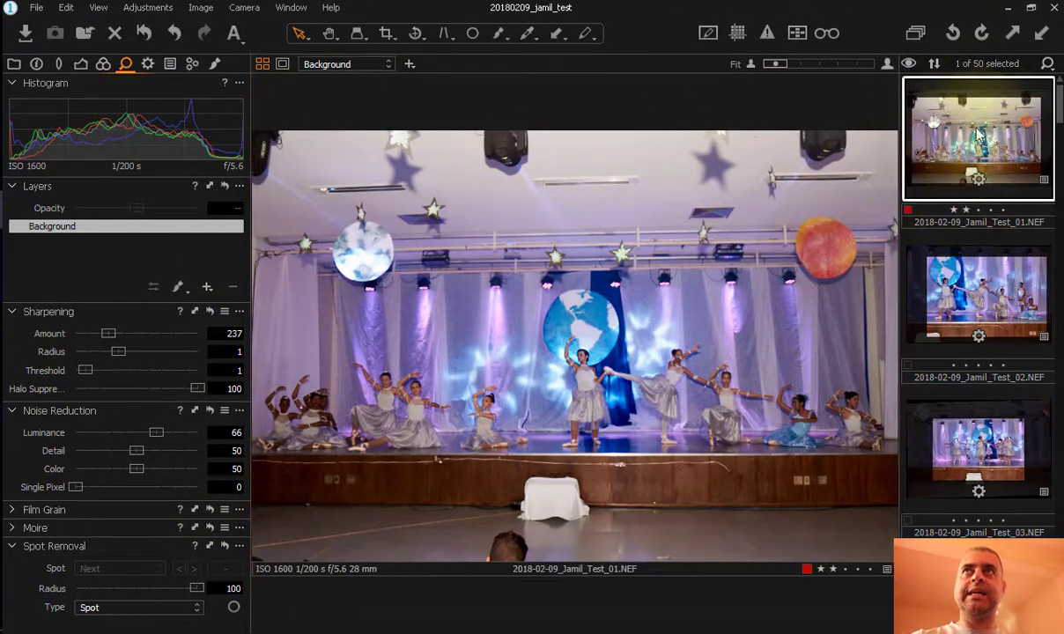
{"action": "mouse_move", "coordinate": [544, 333]}
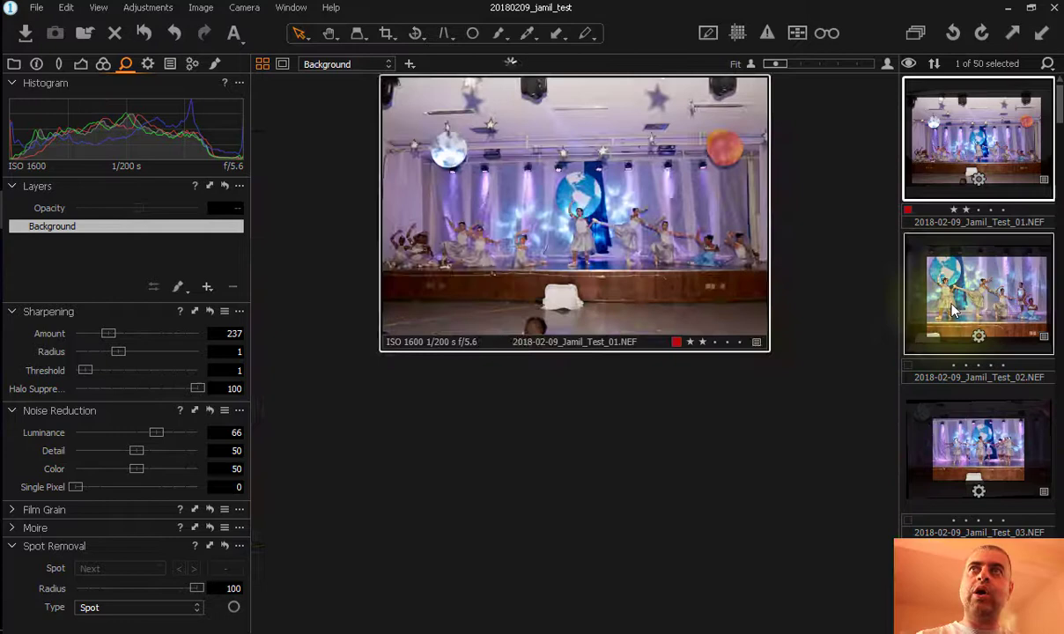
{"action": "left_click", "coordinate": [978, 292]}
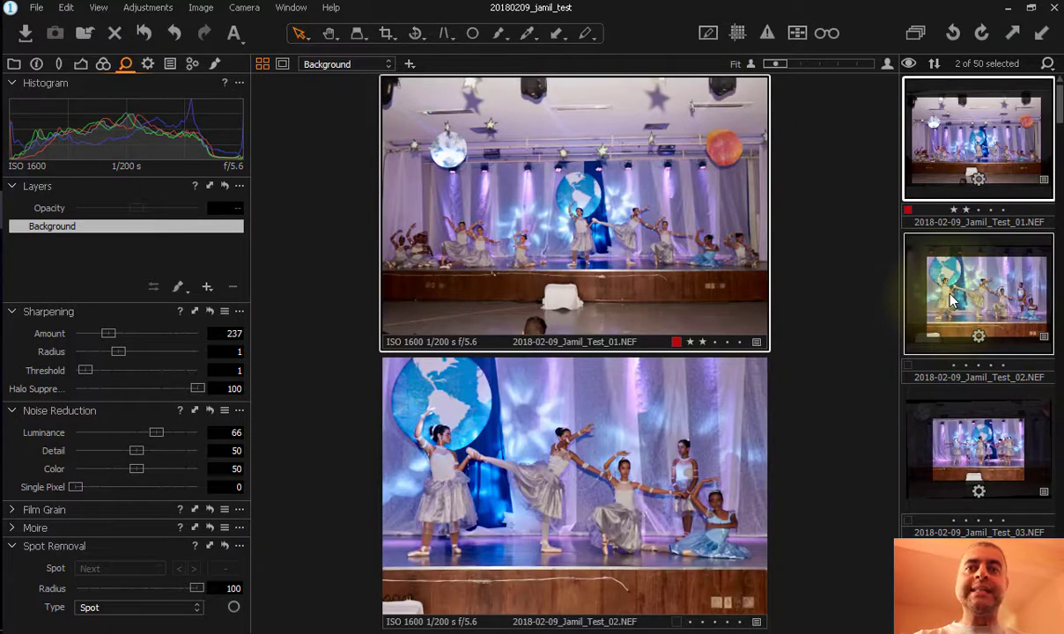
{"action": "mouse_move", "coordinate": [949, 244]}
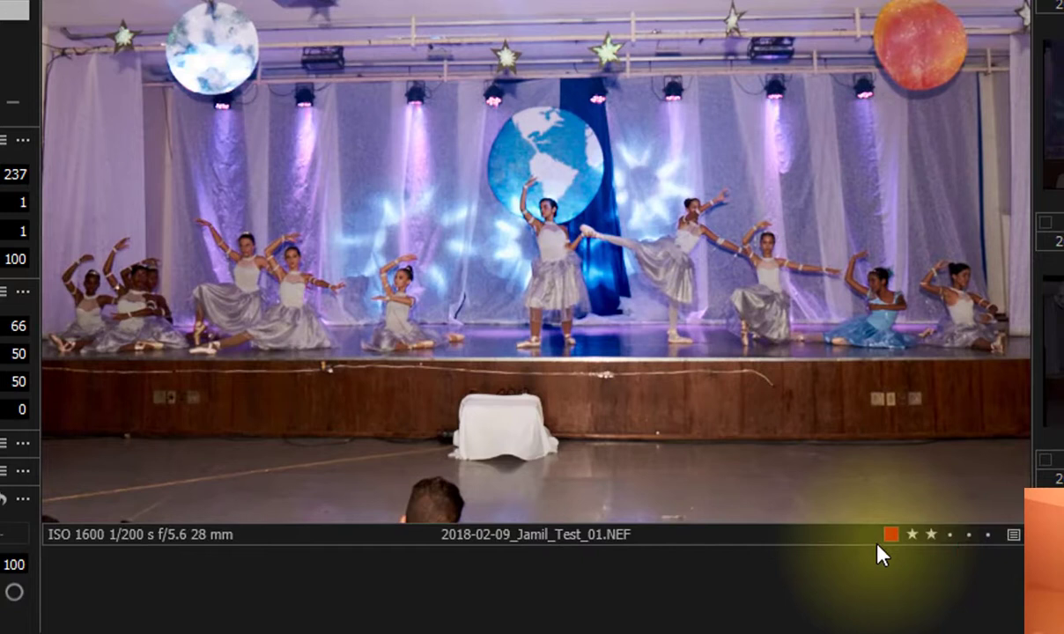
Rate Test_01 four stars and select only it to return to single view.
{"action": "left_click", "coordinate": [967, 535]}
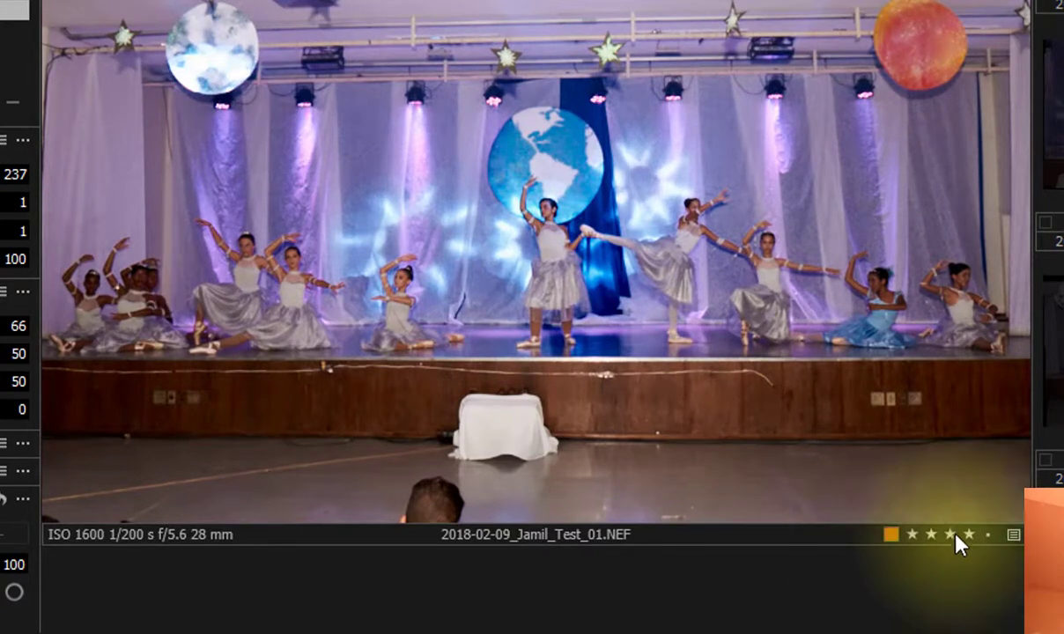
{"action": "left_click", "coordinate": [890, 534]}
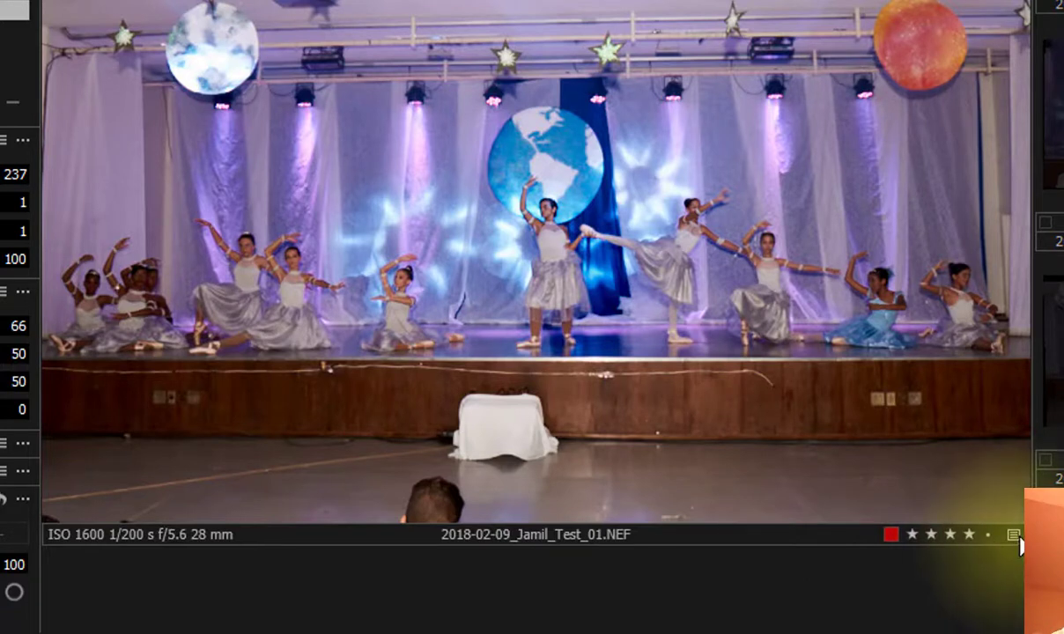
{"action": "mouse_move", "coordinate": [678, 546]}
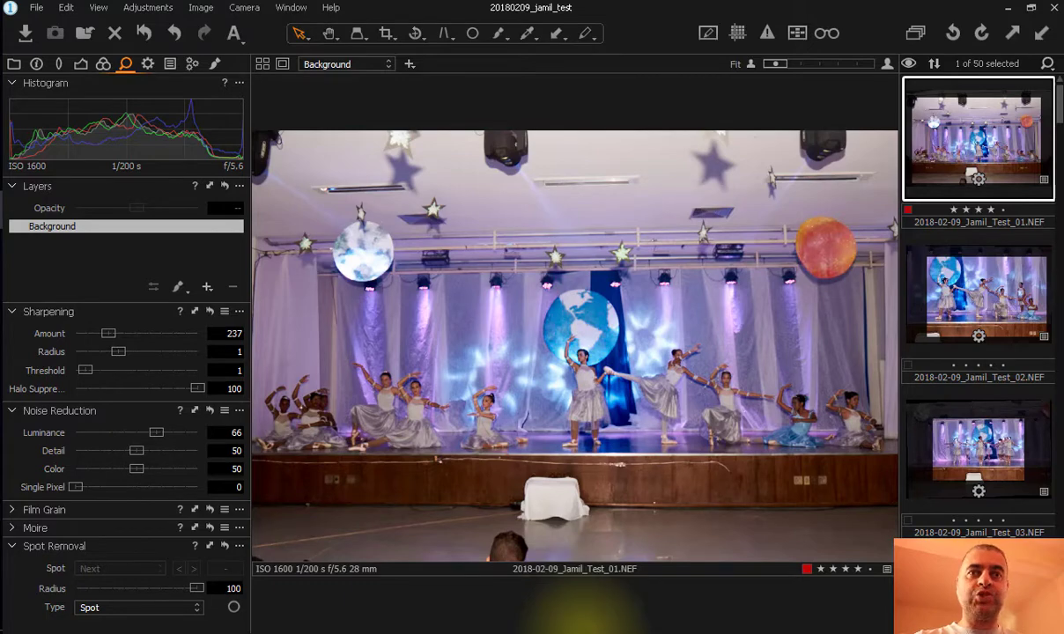
{"action": "mouse_move", "coordinate": [578, 607]}
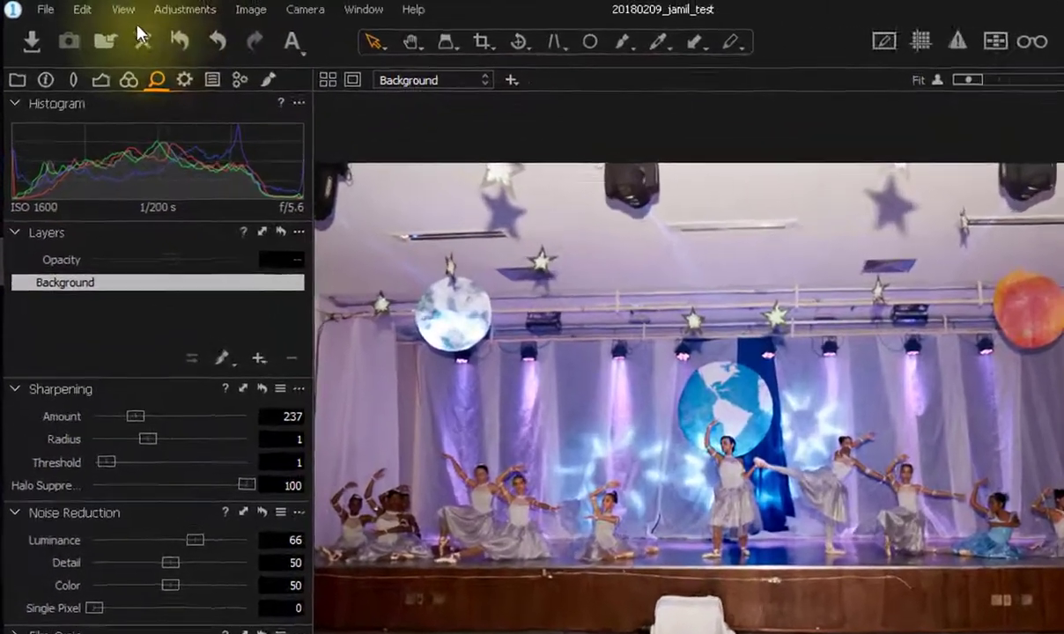
Open the View menu of viewer display options to reach Hide Viewer Labels.
{"action": "left_click", "coordinate": [122, 10]}
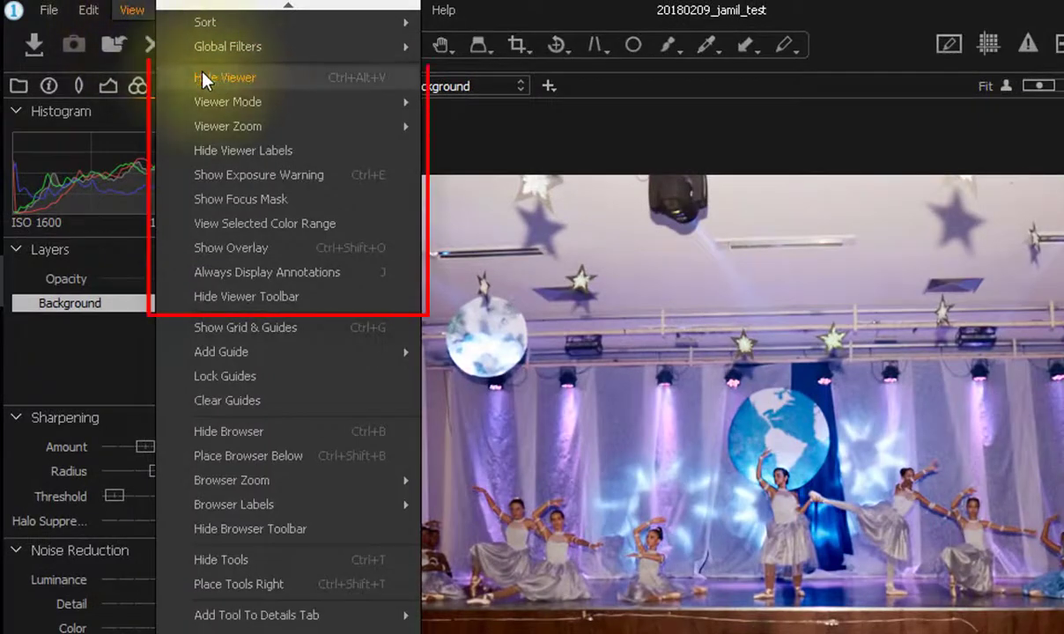
{"action": "mouse_move", "coordinate": [396, 312]}
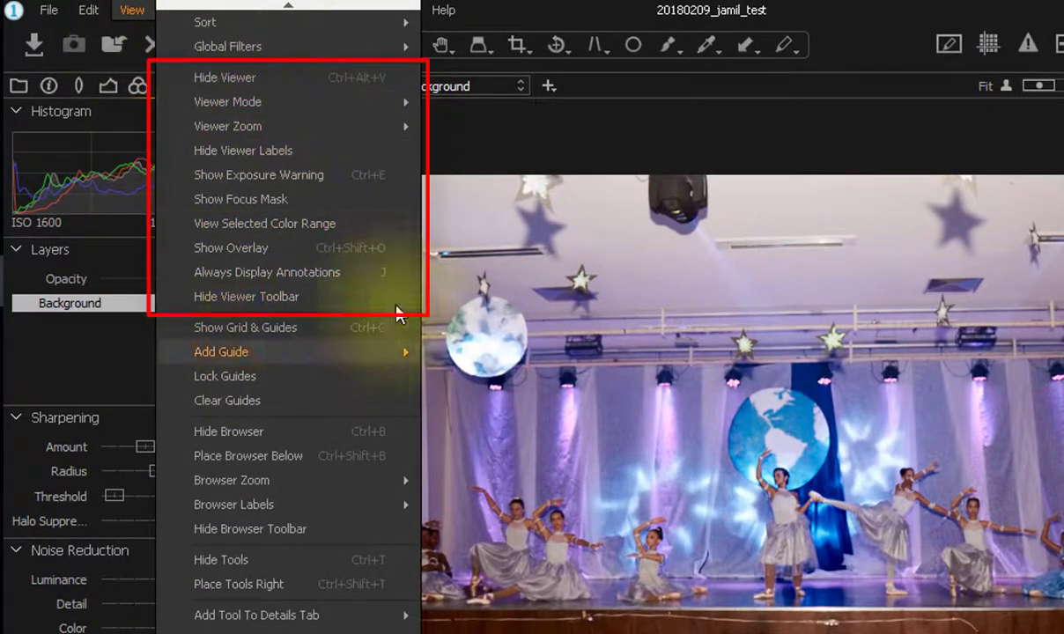
{"action": "mouse_move", "coordinate": [216, 134]}
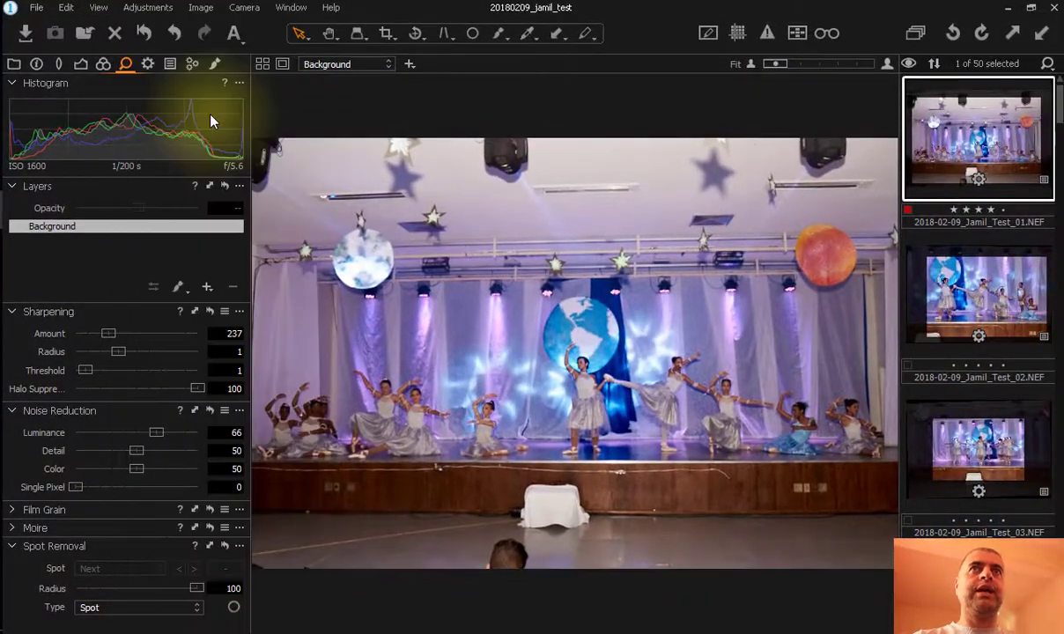
{"action": "mouse_move", "coordinate": [303, 566]}
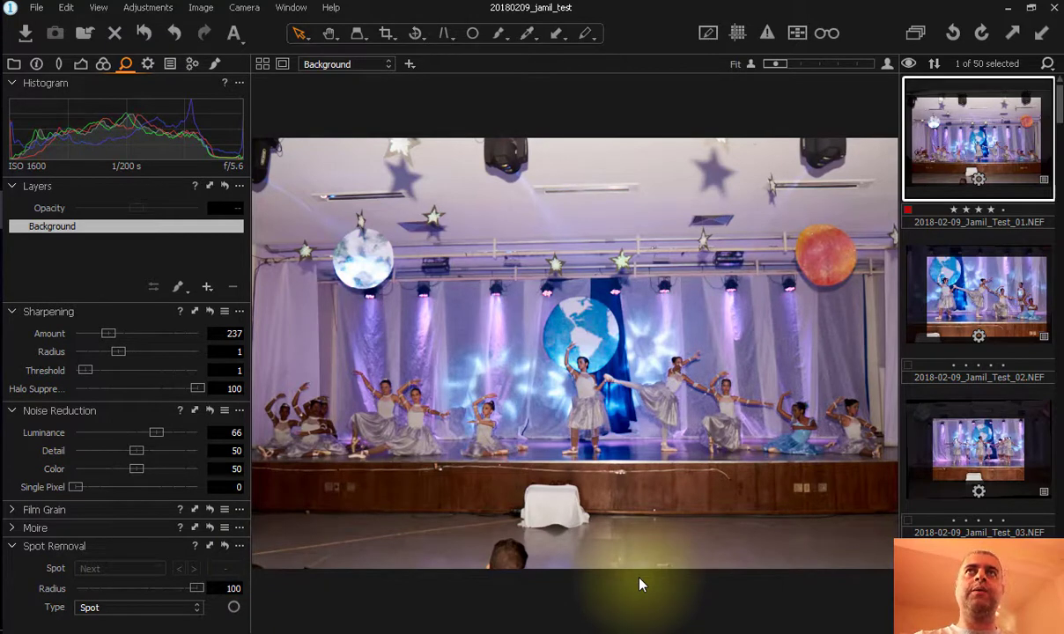
{"action": "mouse_move", "coordinate": [370, 62]}
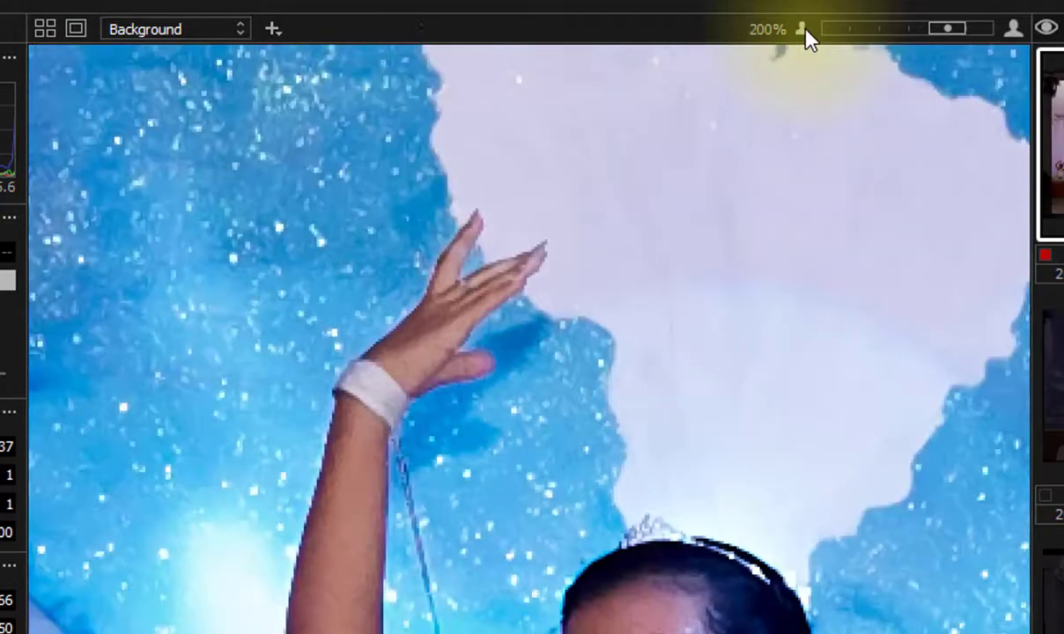
Zoom the stage photo out a step with the viewer zoom control.
{"action": "left_click", "coordinate": [800, 28]}
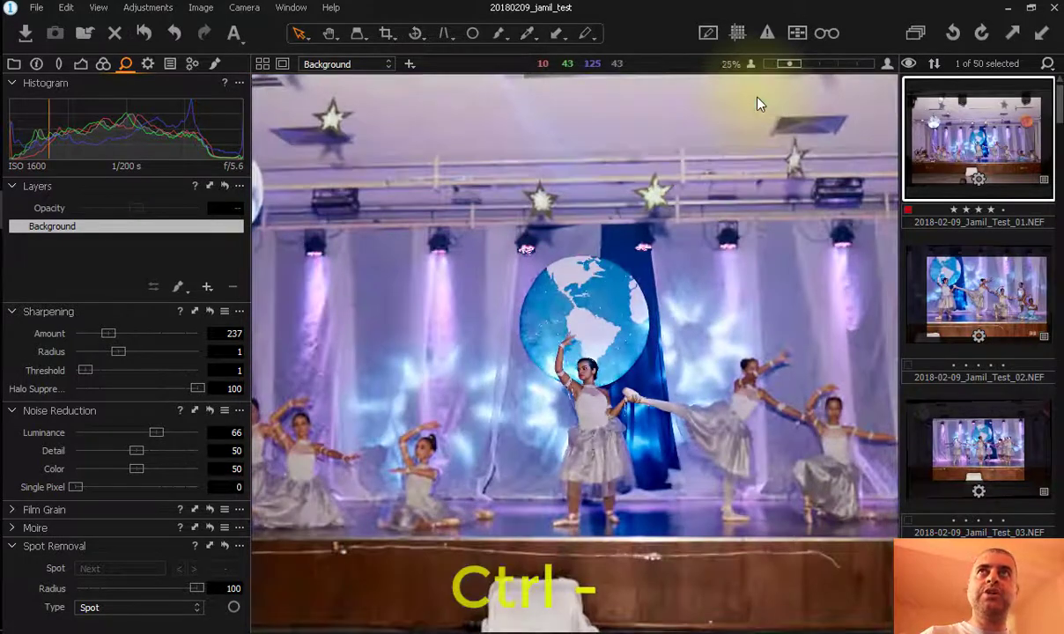
{"action": "key", "text": "ctrl+minus"}
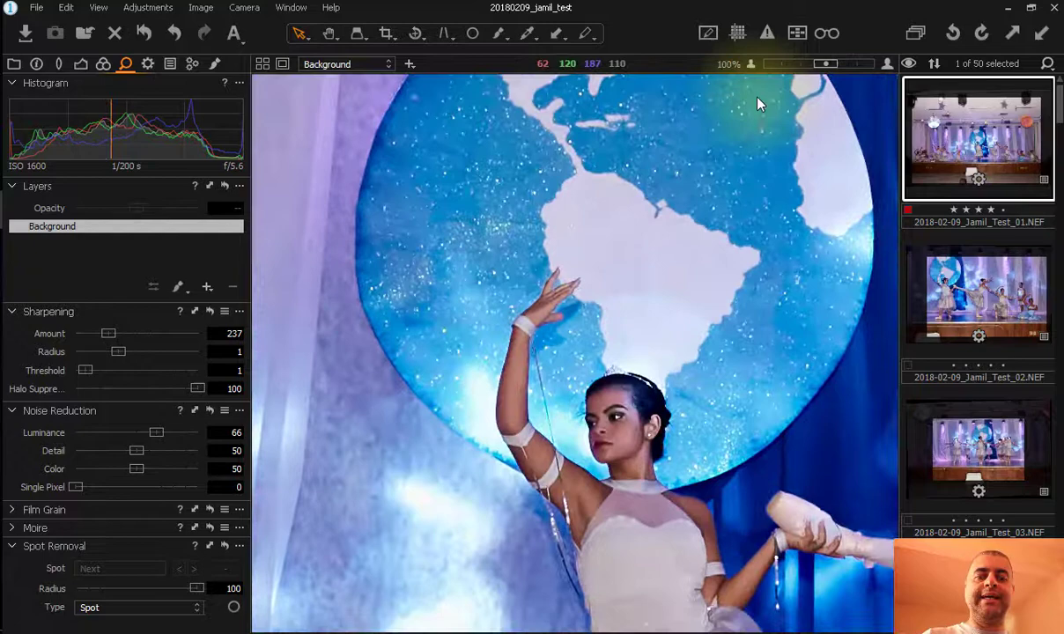
{"action": "key", "text": "ctrl+0"}
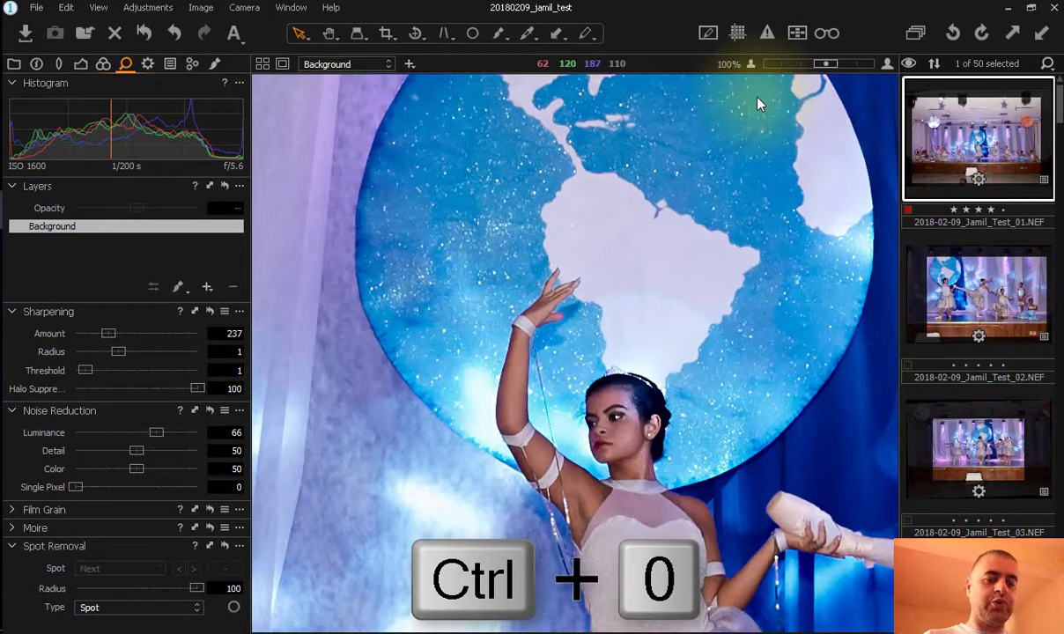
{"action": "key", "text": "ctrl+0"}
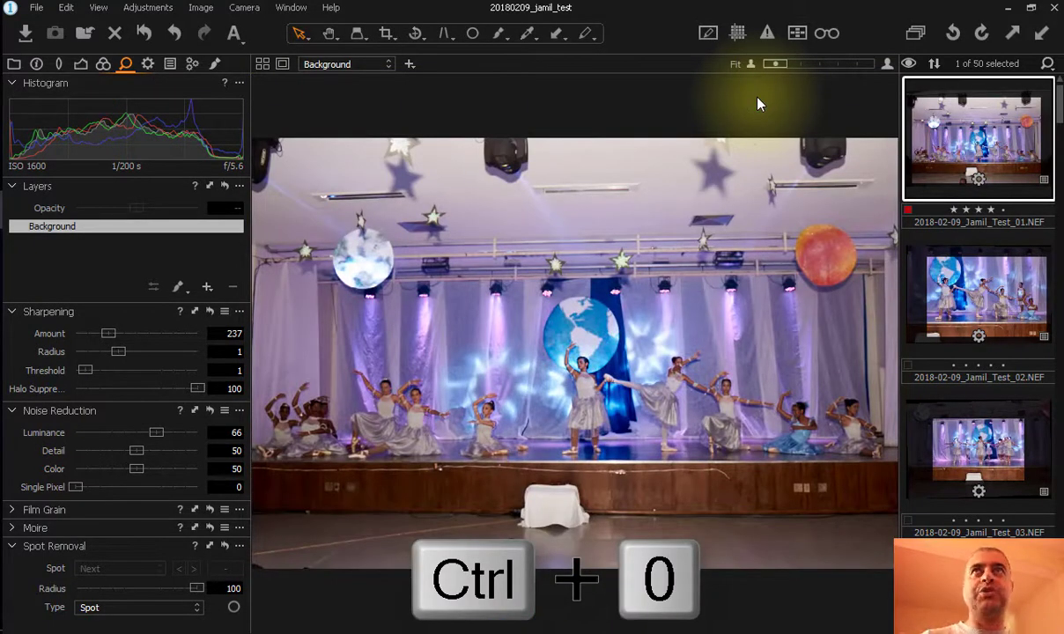
{"action": "key", "text": "ctrl+0"}
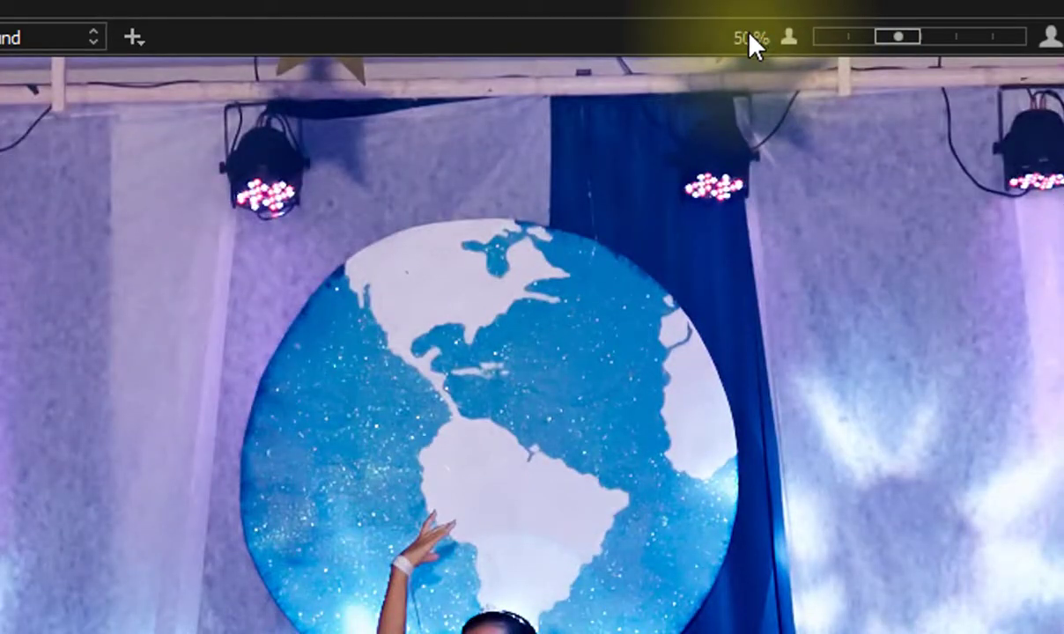
{"action": "key", "text": "ctrl+0"}
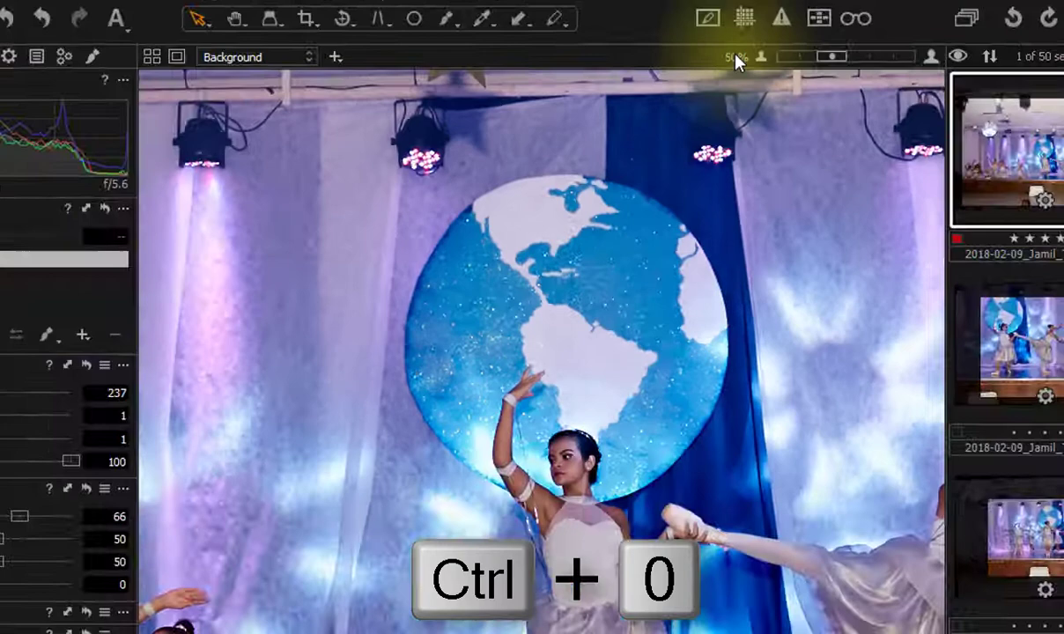
{"action": "key", "text": "ctrl+0"}
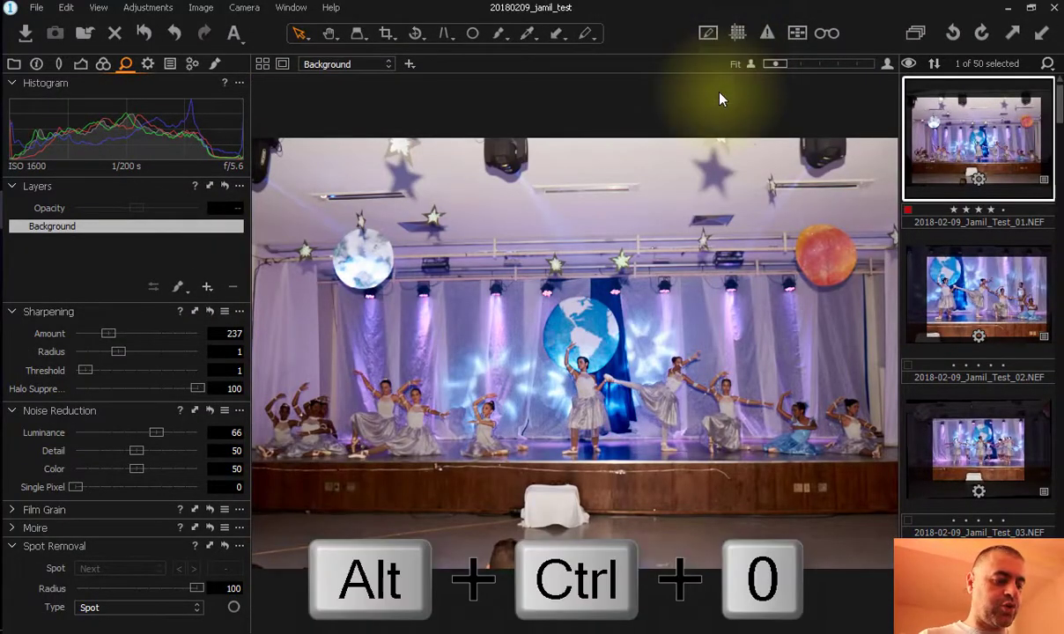
{"action": "key", "text": "alt+ctrl+0"}
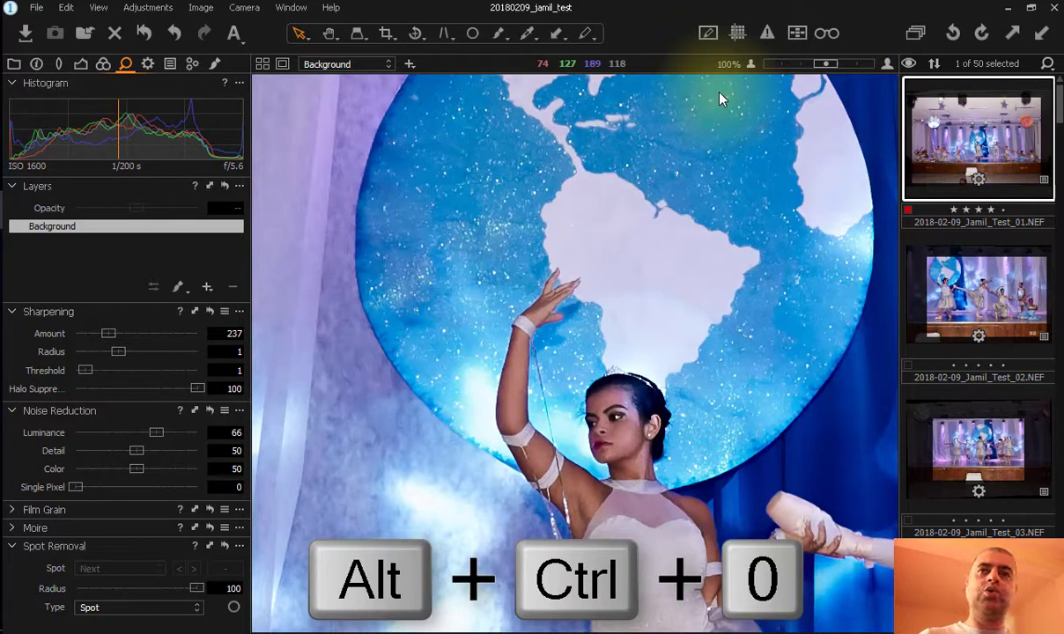
{"action": "key", "text": "alt+ctrl+0"}
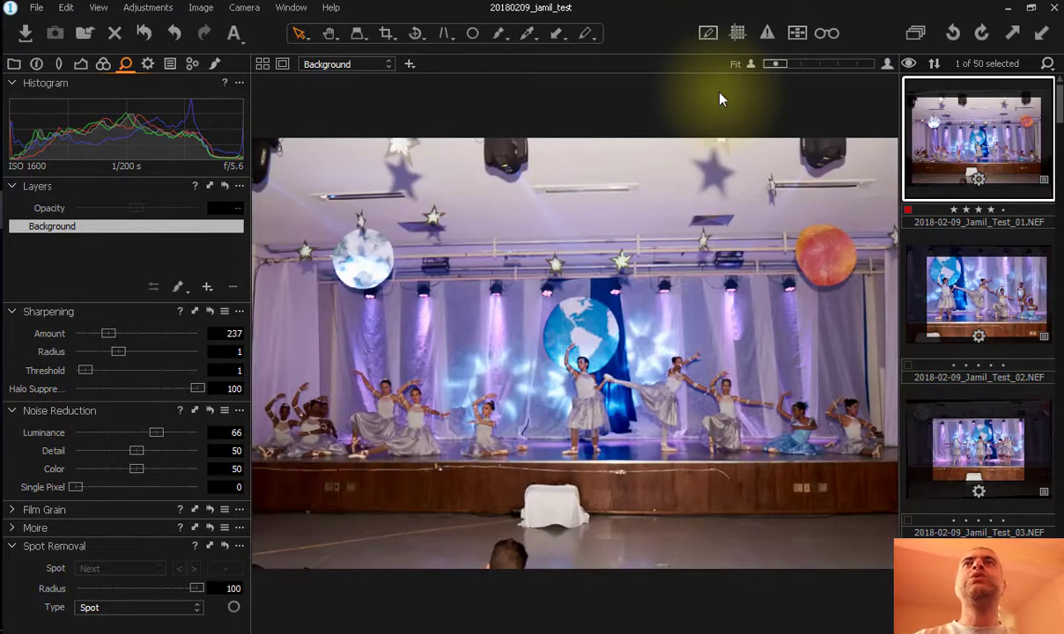
{"action": "mouse_move", "coordinate": [724, 96]}
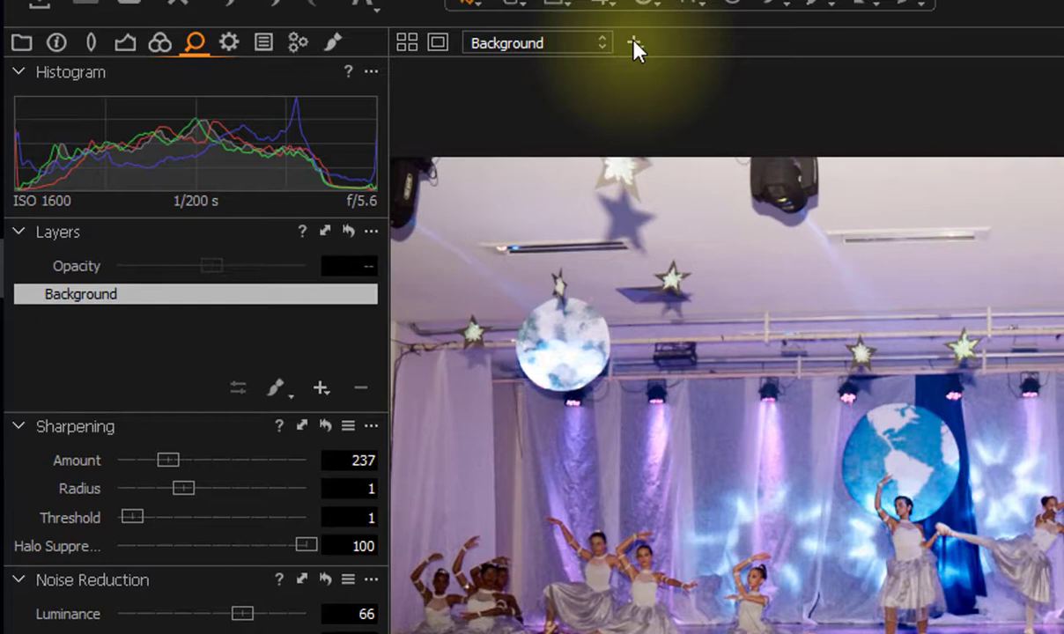
{"action": "mouse_move", "coordinate": [524, 46]}
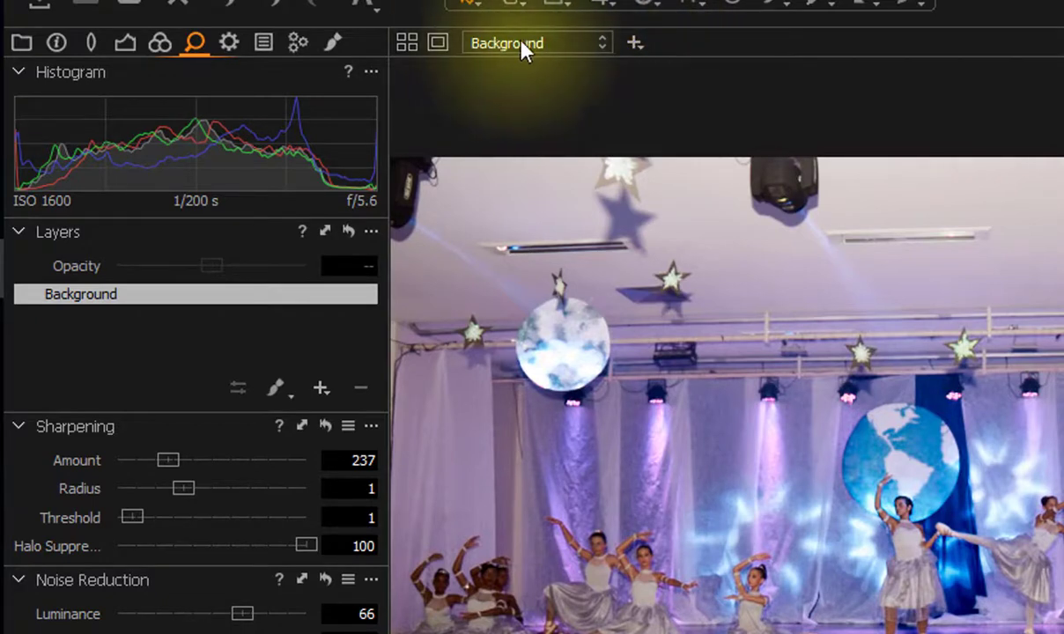
{"action": "mouse_move", "coordinate": [845, 207]}
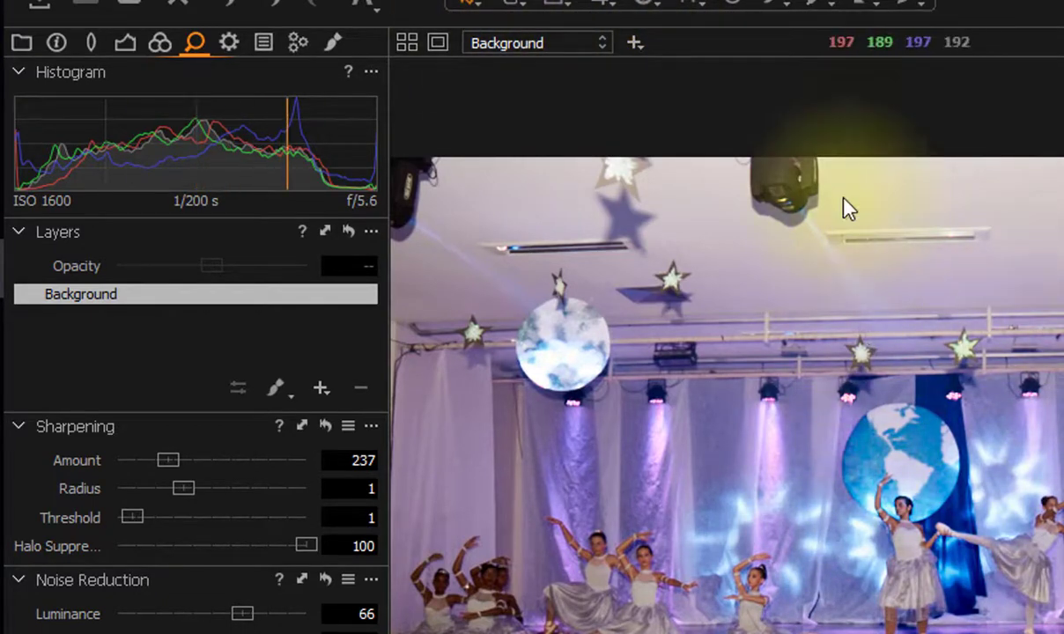
Add five adjustment layers to the stage photo.
{"action": "left_click", "coordinate": [320, 387]}
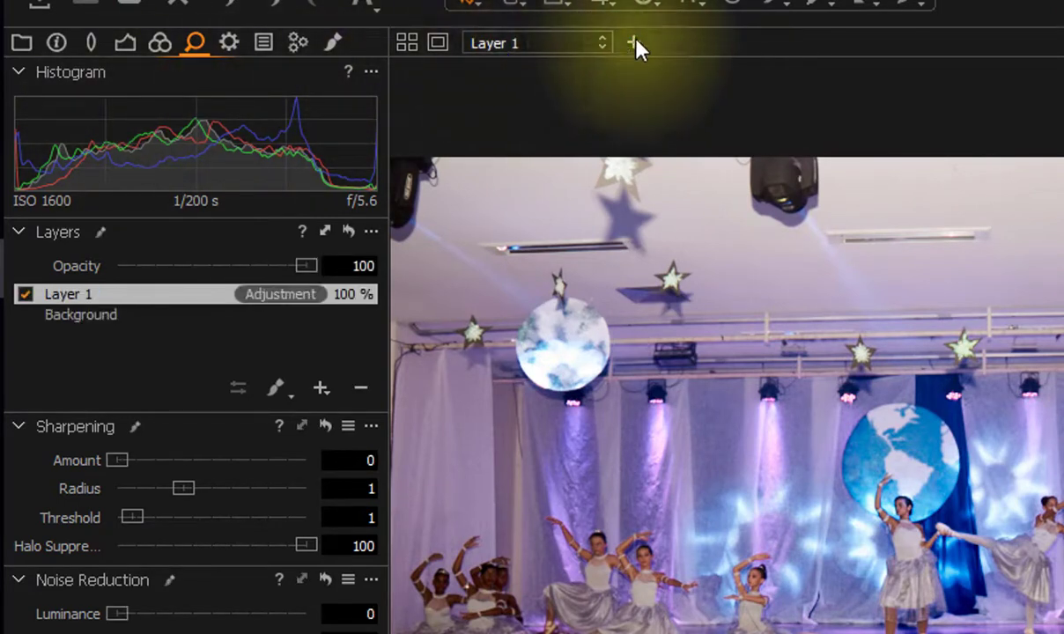
{"action": "left_click", "coordinate": [319, 389]}
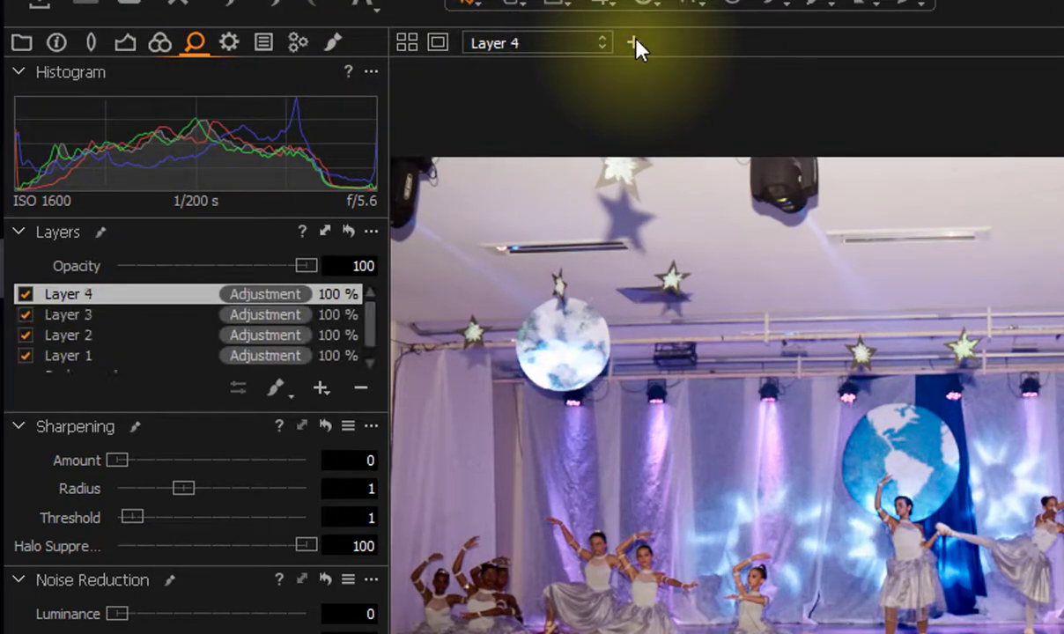
{"action": "left_click", "coordinate": [634, 42]}
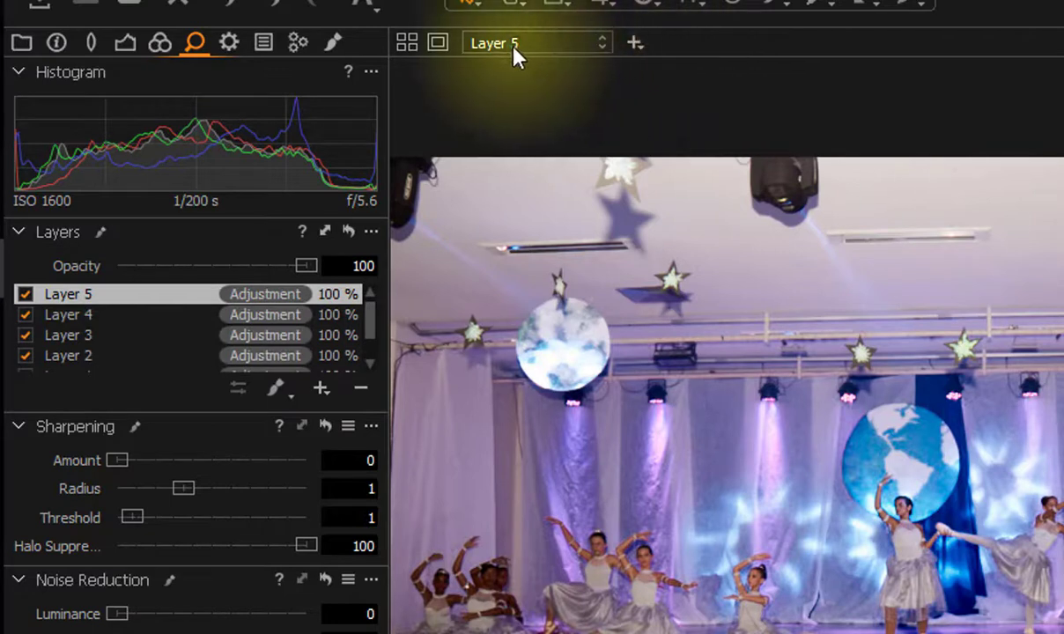
Switch to Layer 3, then back to the Background layer.
{"action": "left_click", "coordinate": [537, 42]}
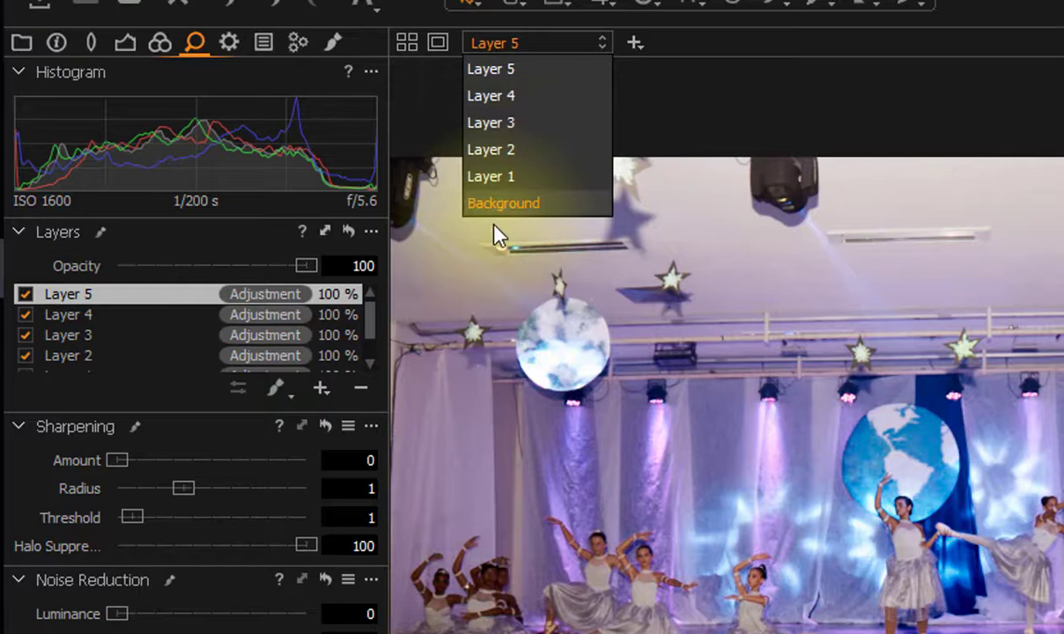
{"action": "mouse_move", "coordinate": [528, 113]}
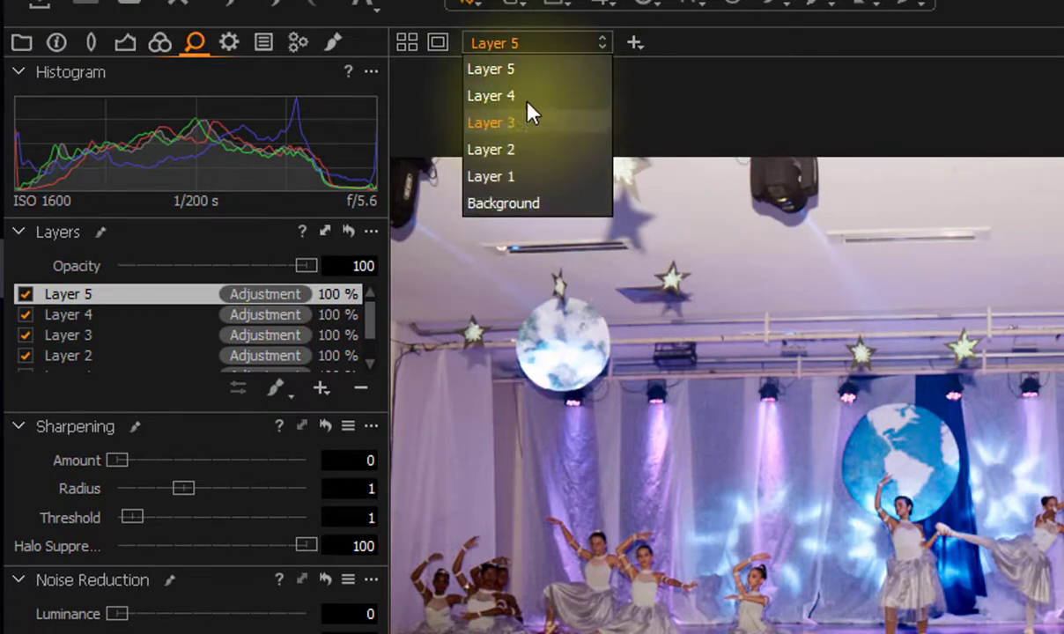
{"action": "left_click", "coordinate": [491, 122]}
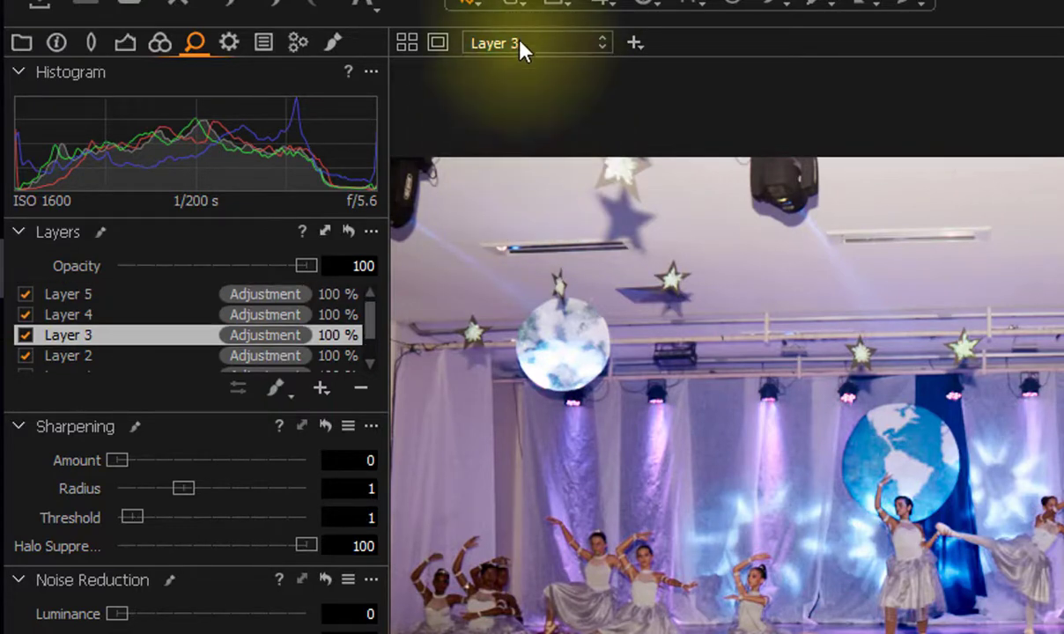
{"action": "left_click", "coordinate": [537, 42]}
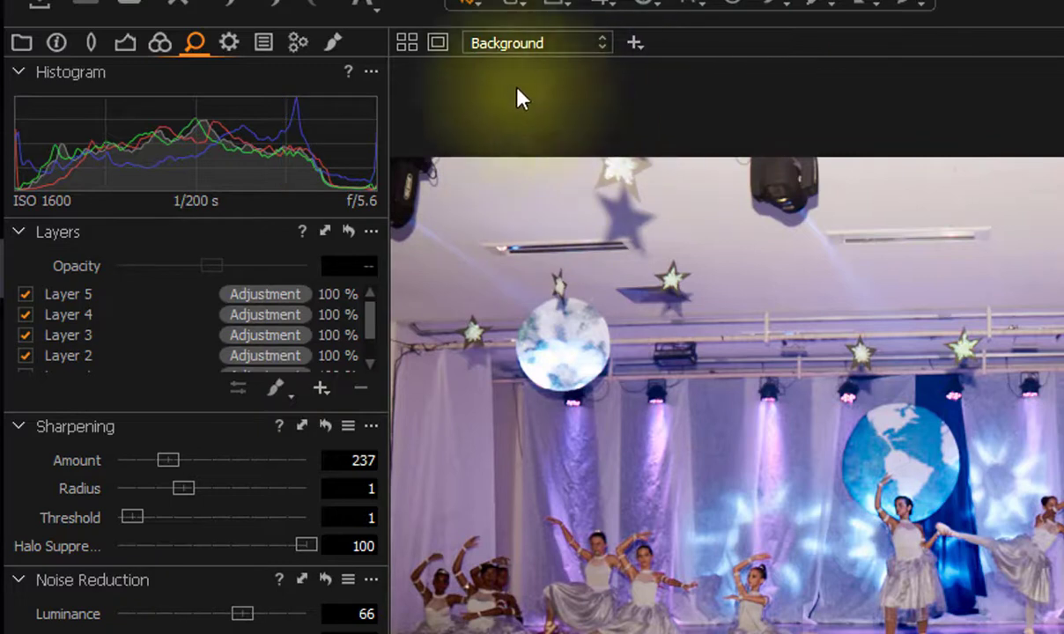
{"action": "mouse_move", "coordinate": [220, 75]}
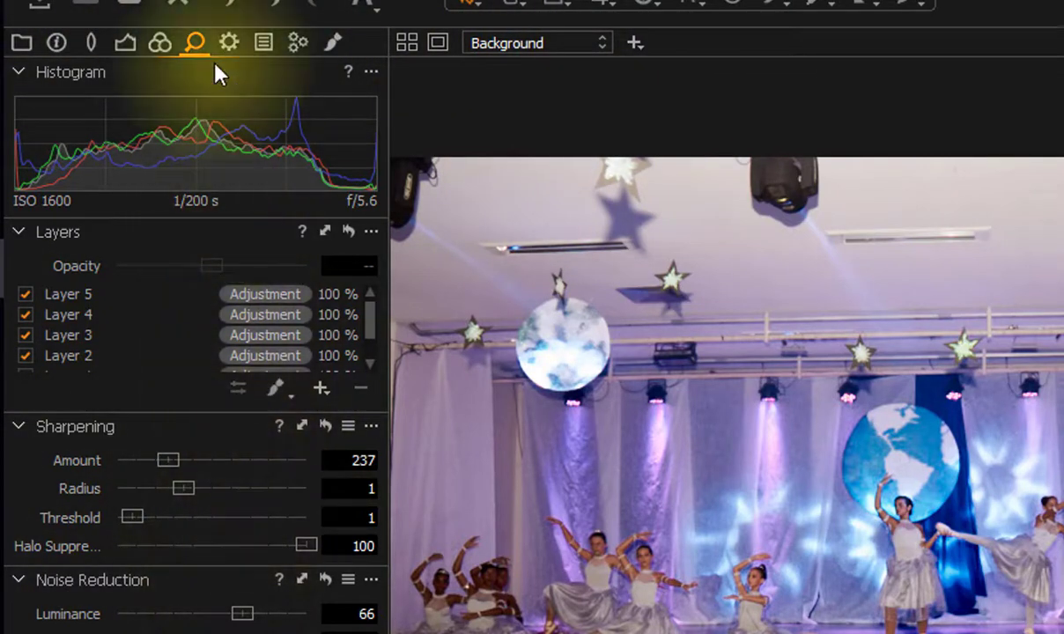
{"action": "mouse_move", "coordinate": [245, 280]}
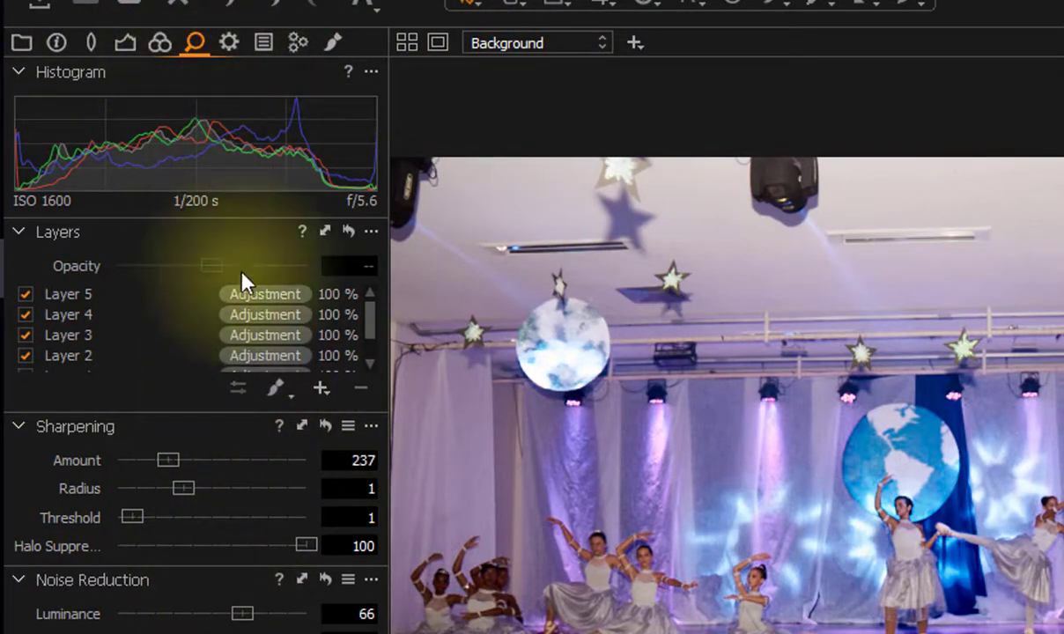
{"action": "mouse_move", "coordinate": [365, 395]}
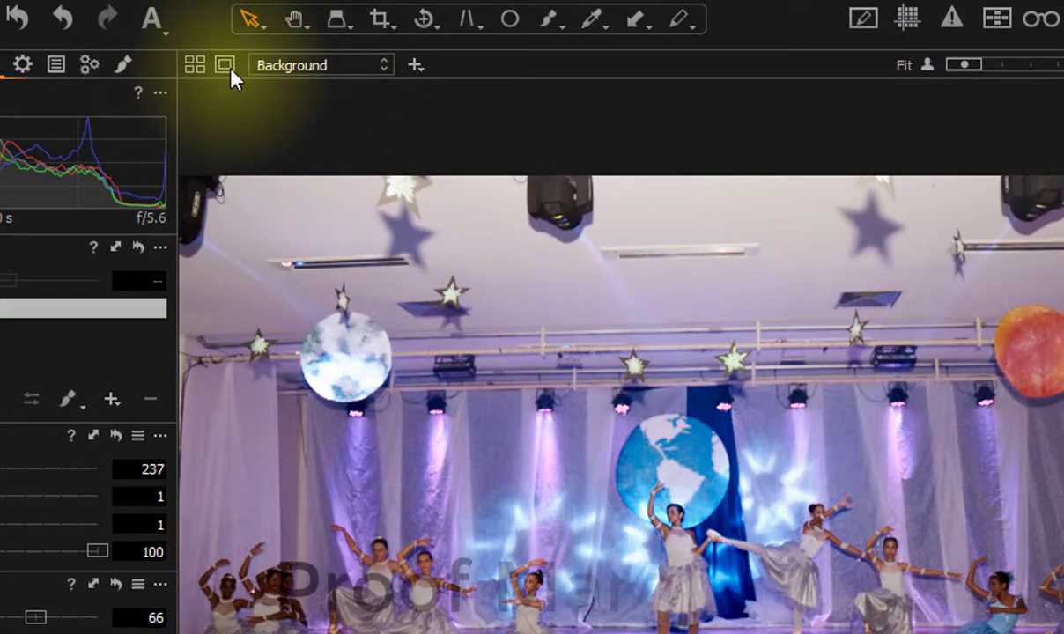
Show the photo in Proof Margin view, briefly adding then removing the second photo.
{"action": "left_click", "coordinate": [196, 65]}
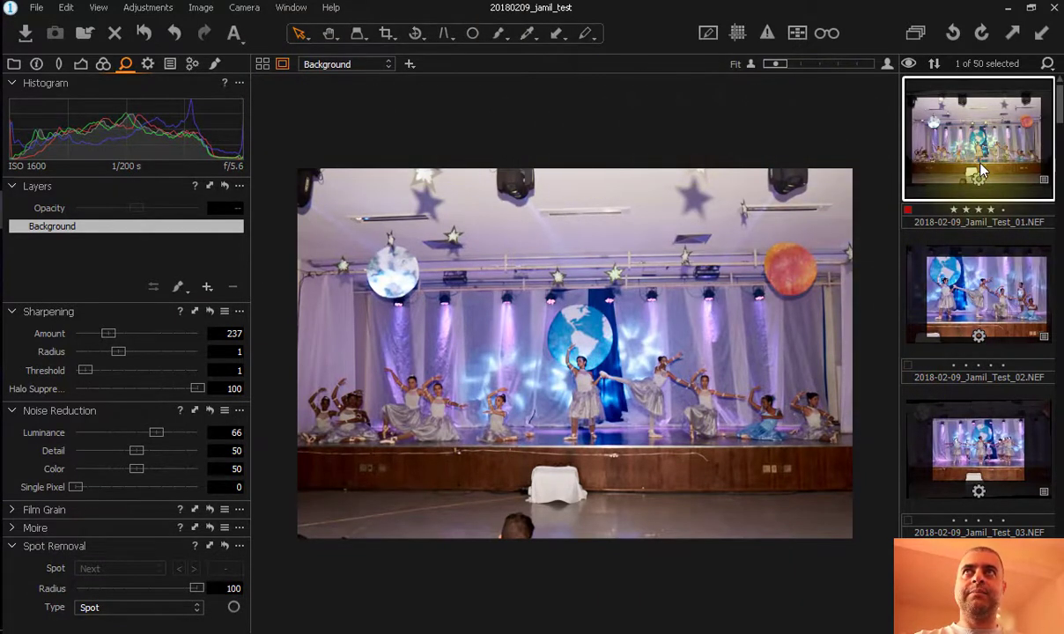
{"action": "left_click", "coordinate": [978, 293]}
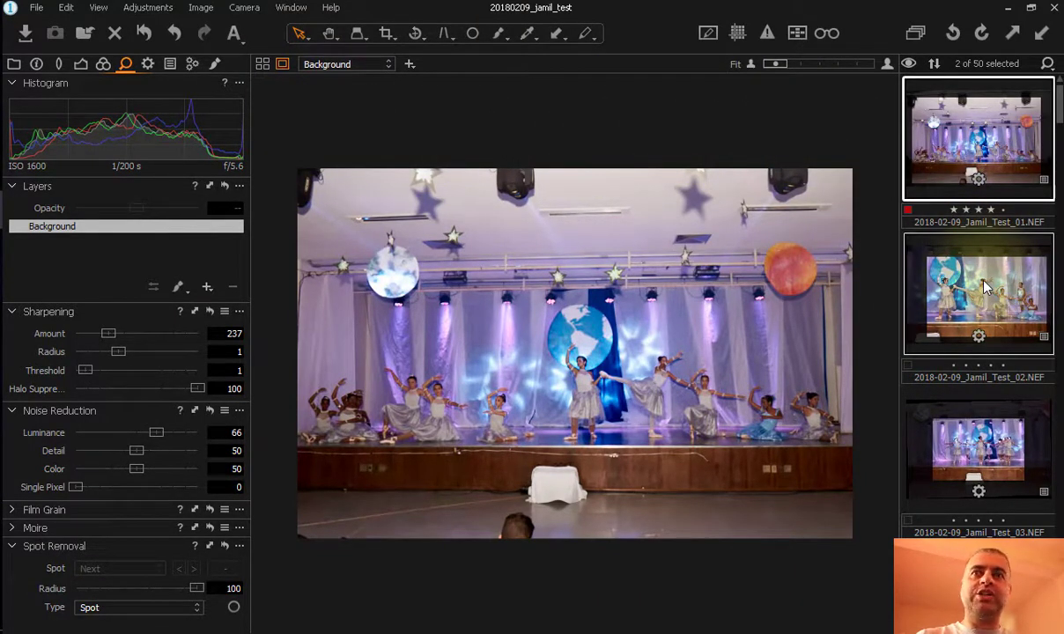
{"action": "mouse_move", "coordinate": [687, 297]}
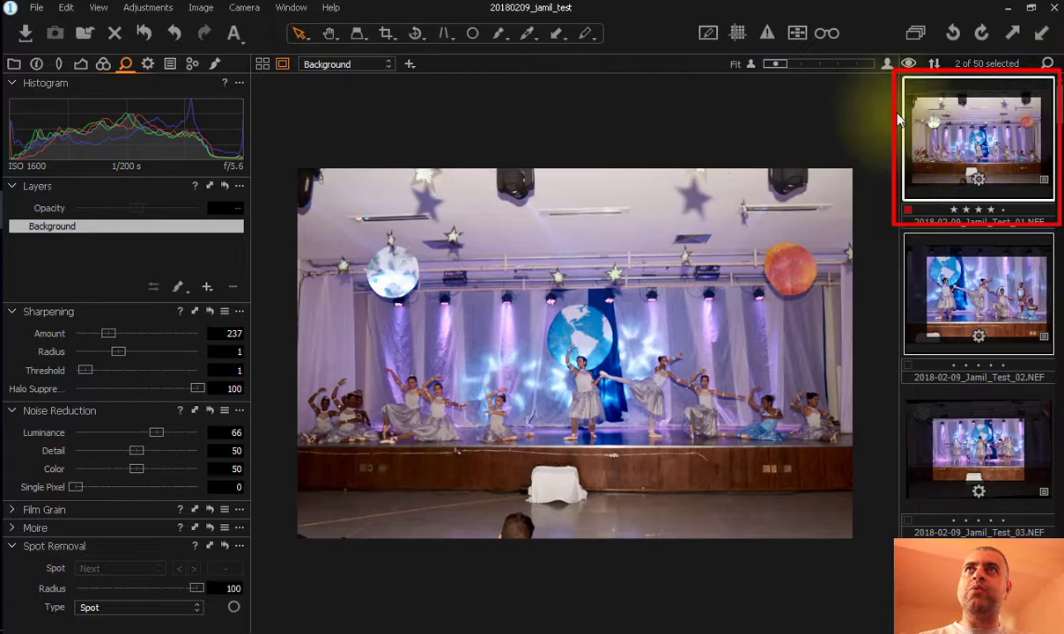
{"action": "mouse_move", "coordinate": [568, 368]}
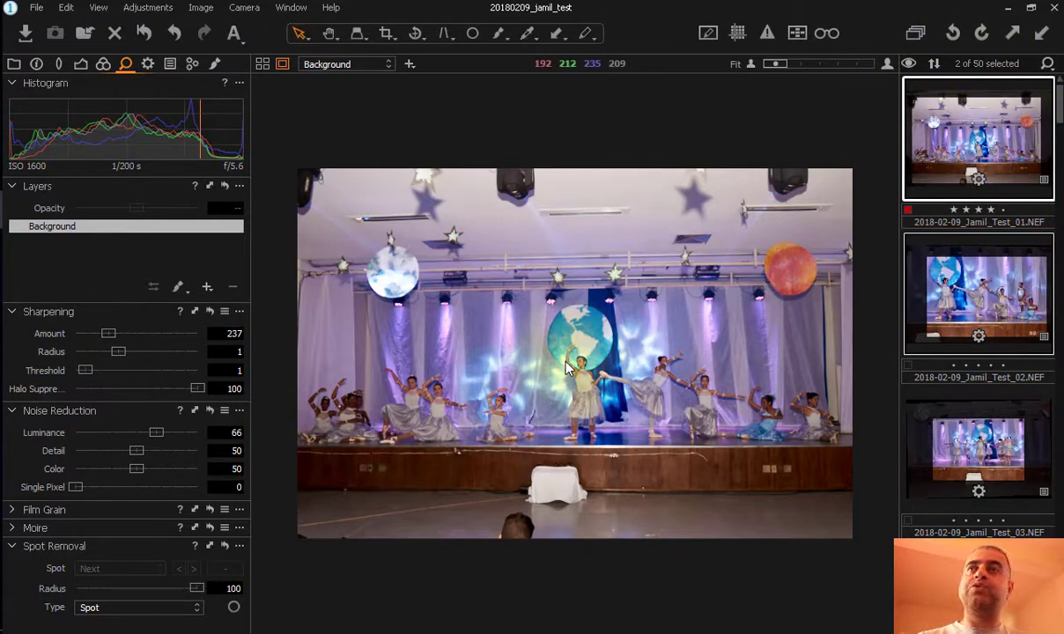
{"action": "left_click", "coordinate": [977, 294]}
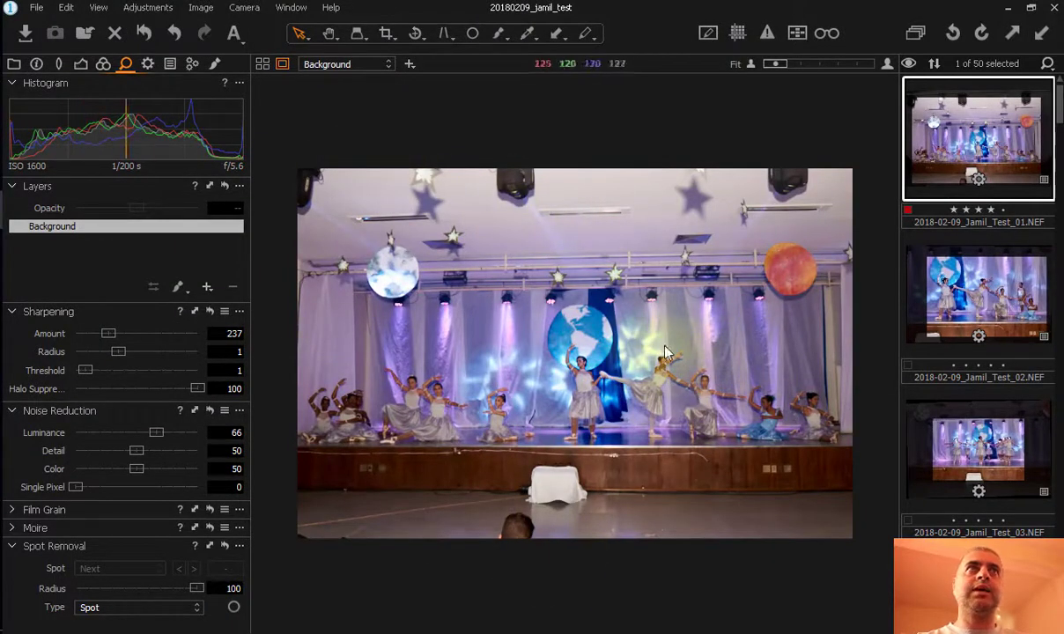
{"action": "mouse_move", "coordinate": [858, 154]}
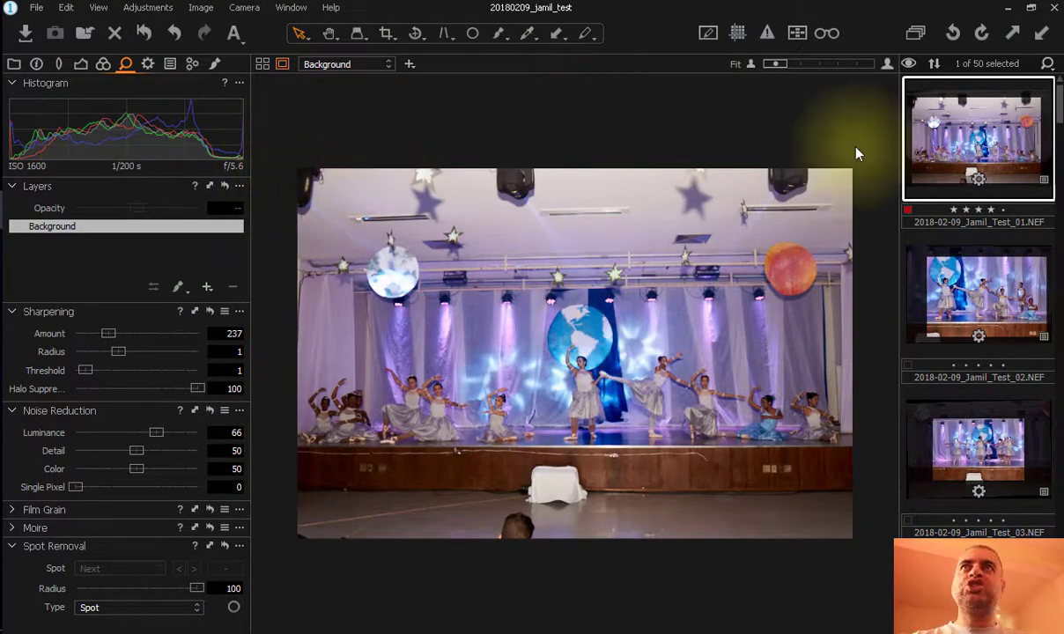
{"action": "mouse_move", "coordinate": [467, 167]}
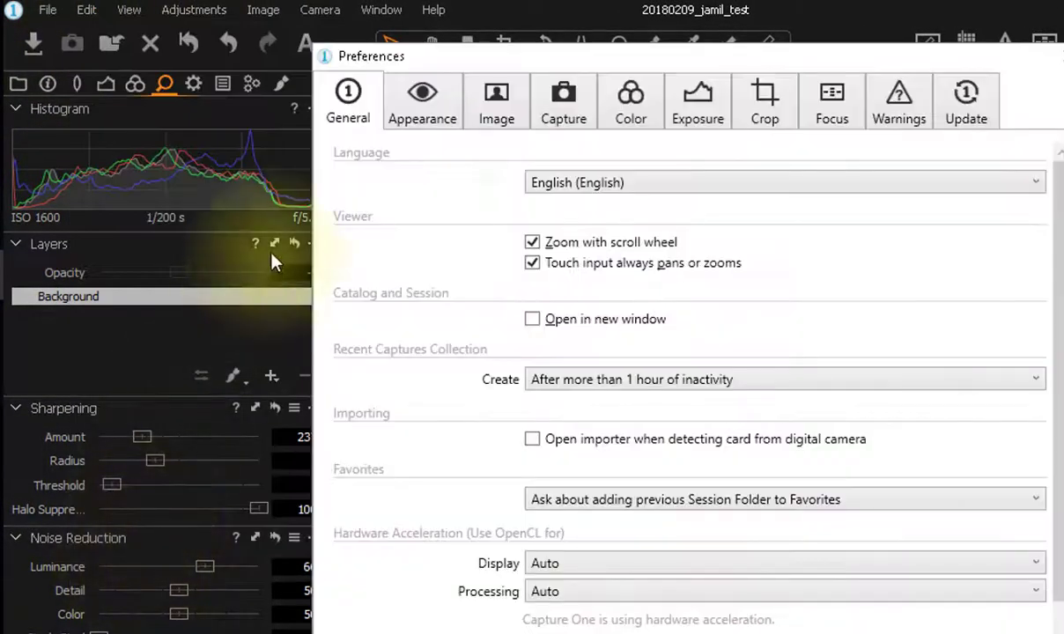
Change the proof margin from 56 to 28 px in Appearance preferences and close Preferences.
{"action": "left_click", "coordinate": [421, 101]}
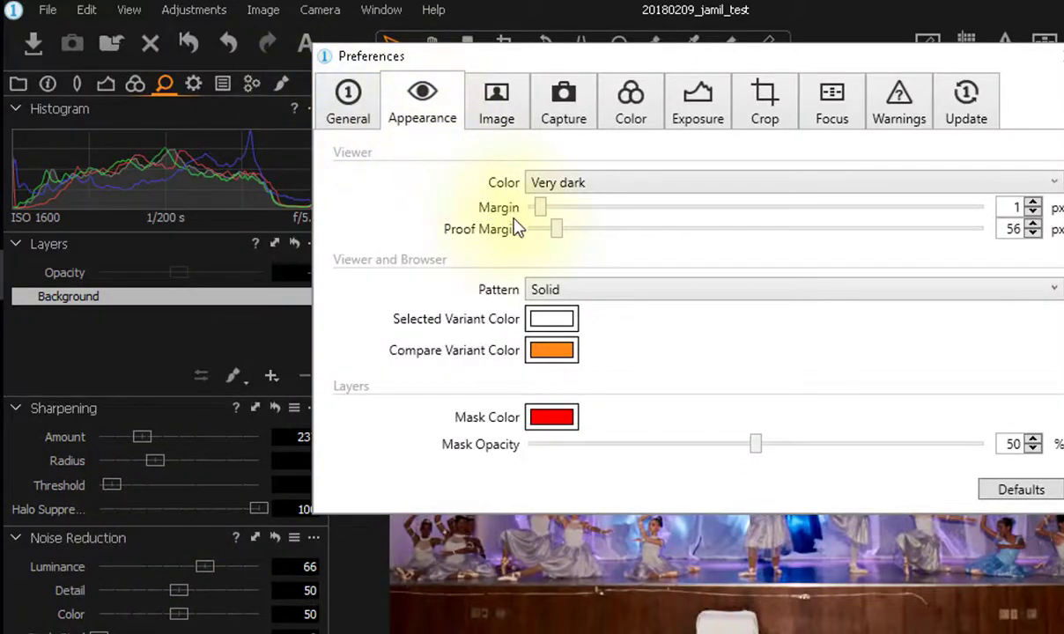
{"action": "left_click_drag", "start_coordinate": [556, 229], "coordinate": [577, 229]}
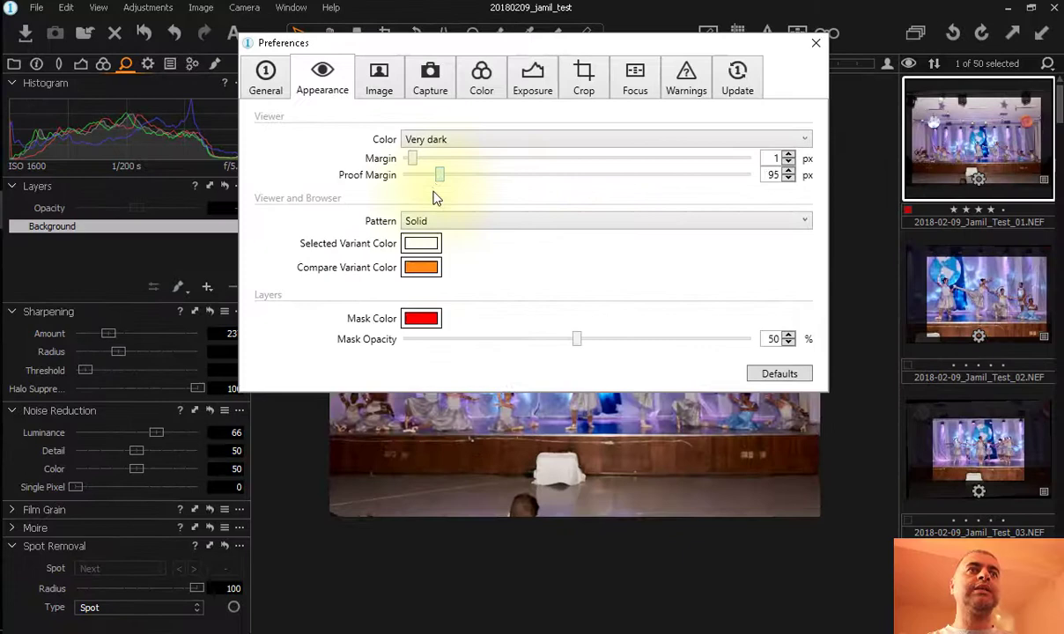
{"action": "left_click_drag", "start_coordinate": [440, 173], "coordinate": [452, 173]}
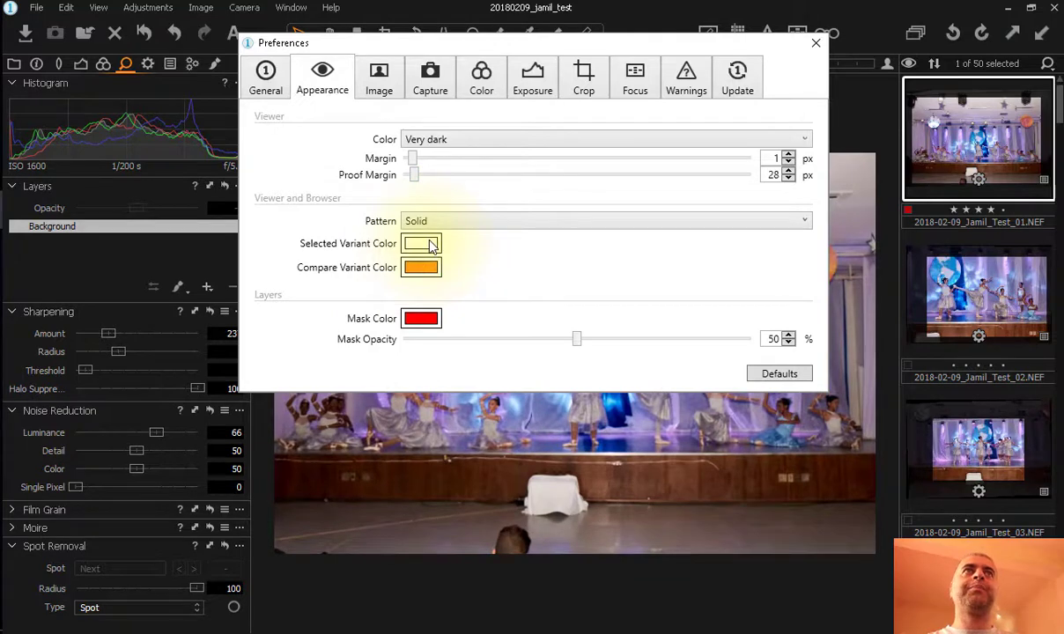
{"action": "left_click", "coordinate": [814, 43]}
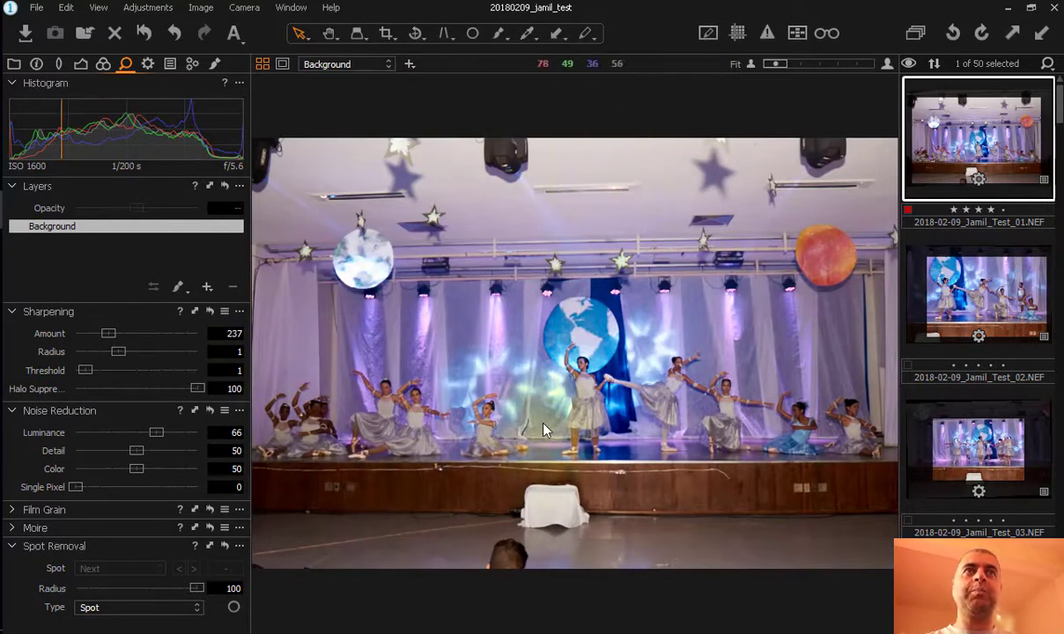
{"action": "mouse_move", "coordinate": [539, 341]}
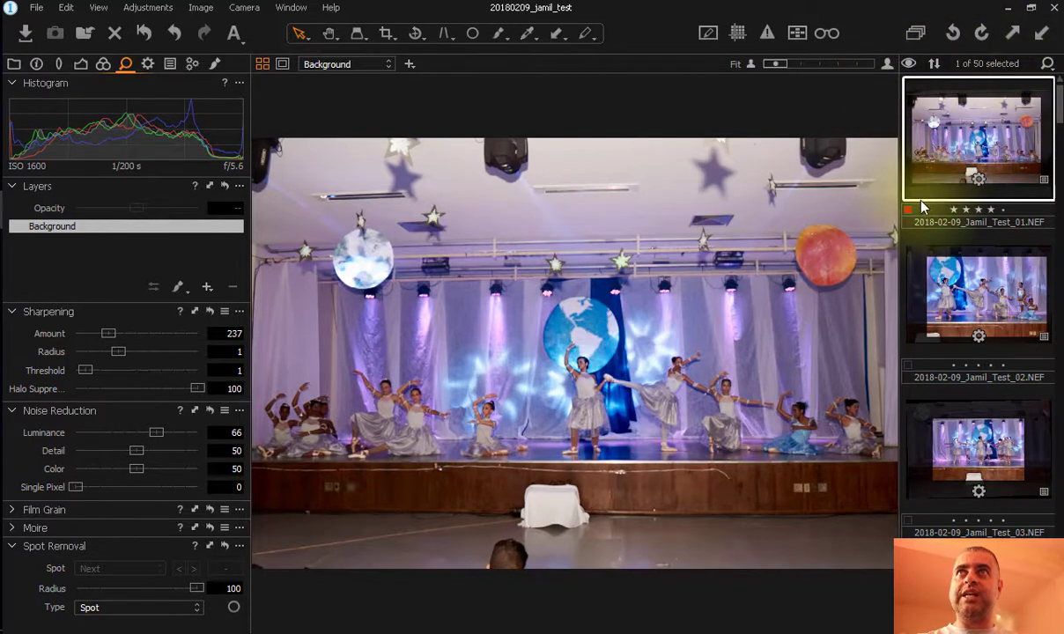
{"action": "mouse_move", "coordinate": [645, 377]}
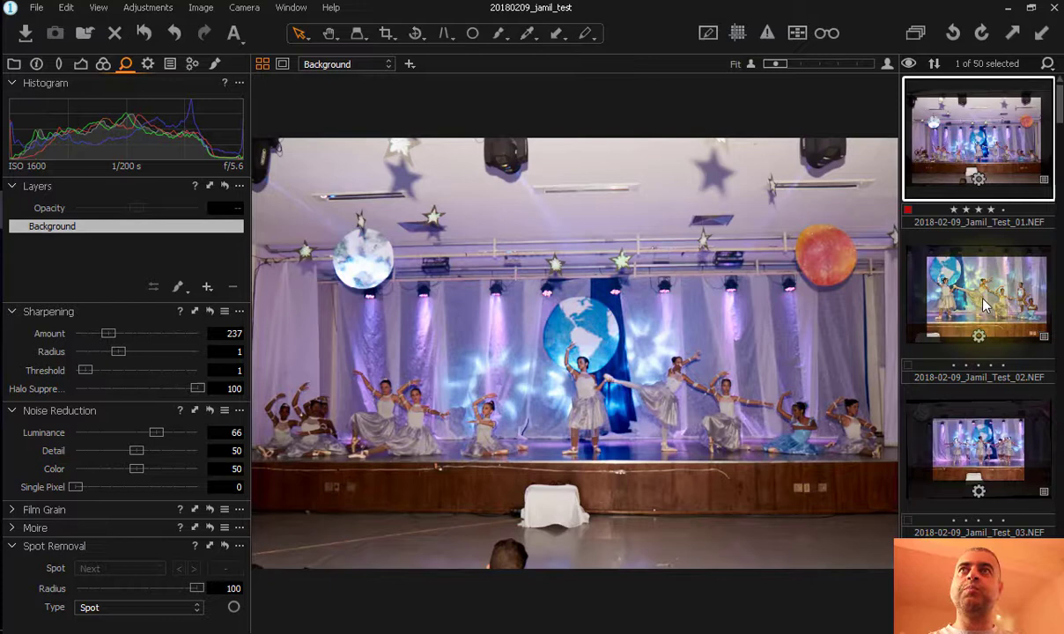
Add the second photo, select all 50 photos, then deselect back to the first.
{"action": "left_click", "coordinate": [977, 295]}
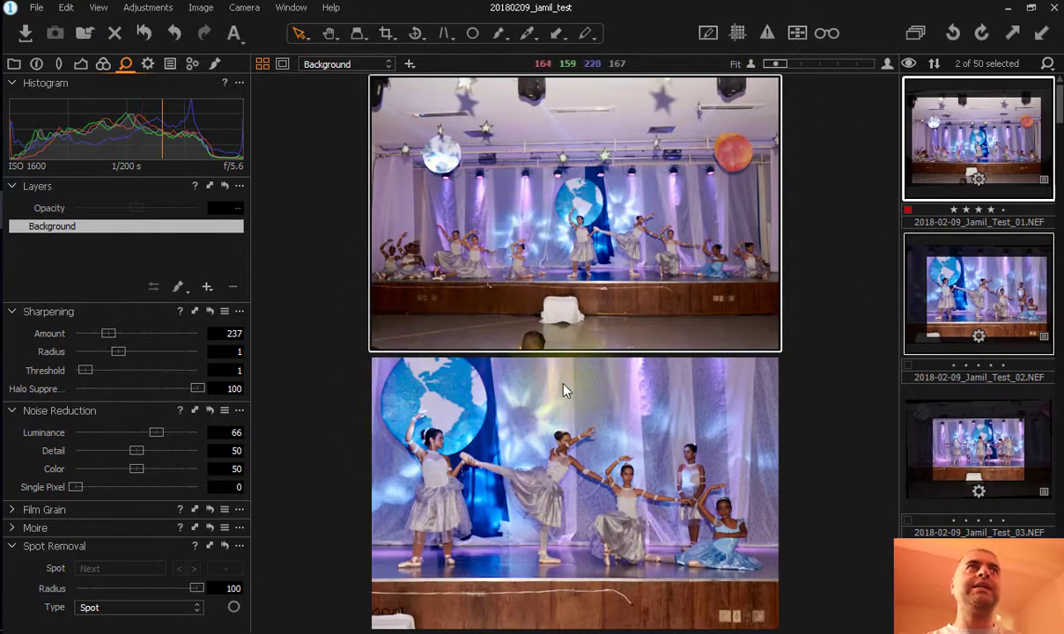
{"action": "mouse_move", "coordinate": [261, 64]}
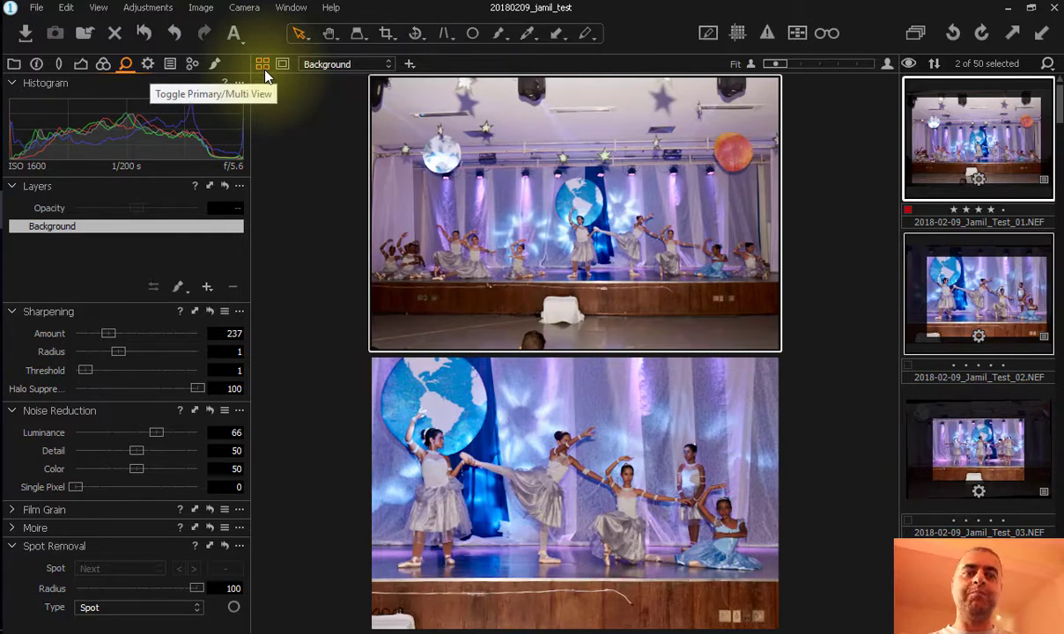
{"action": "key", "text": "ctrl+a"}
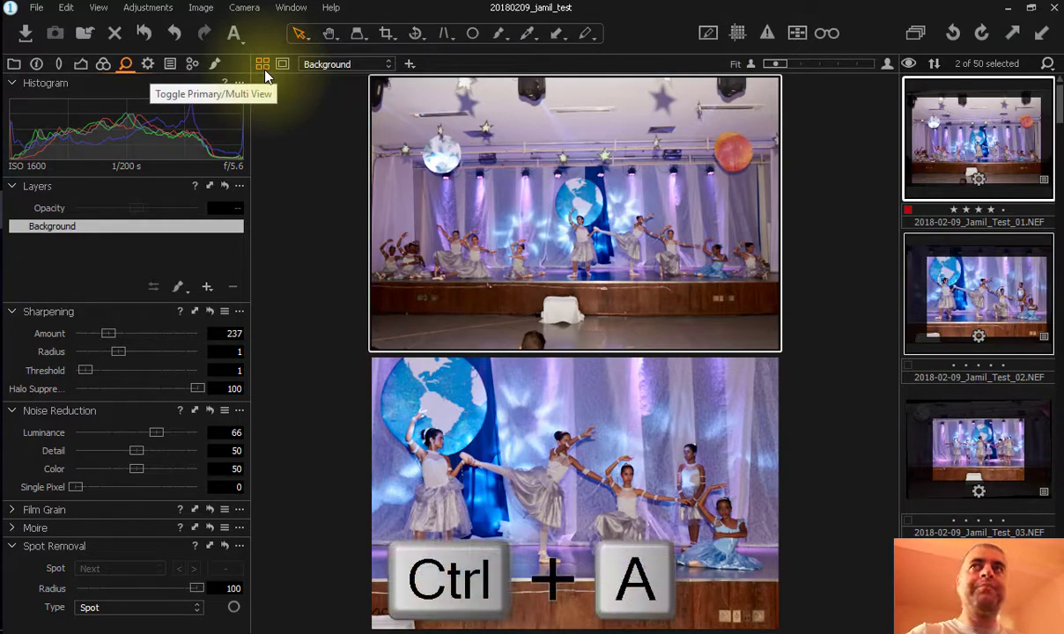
{"action": "key", "text": "ctrl+a"}
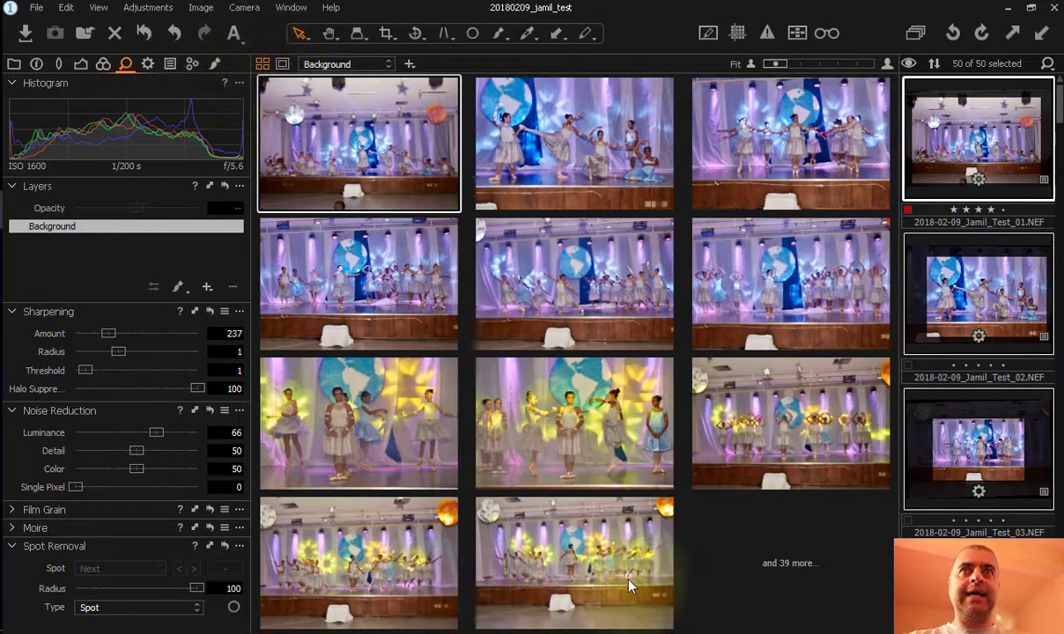
{"action": "key", "text": "ctrl+shift+a"}
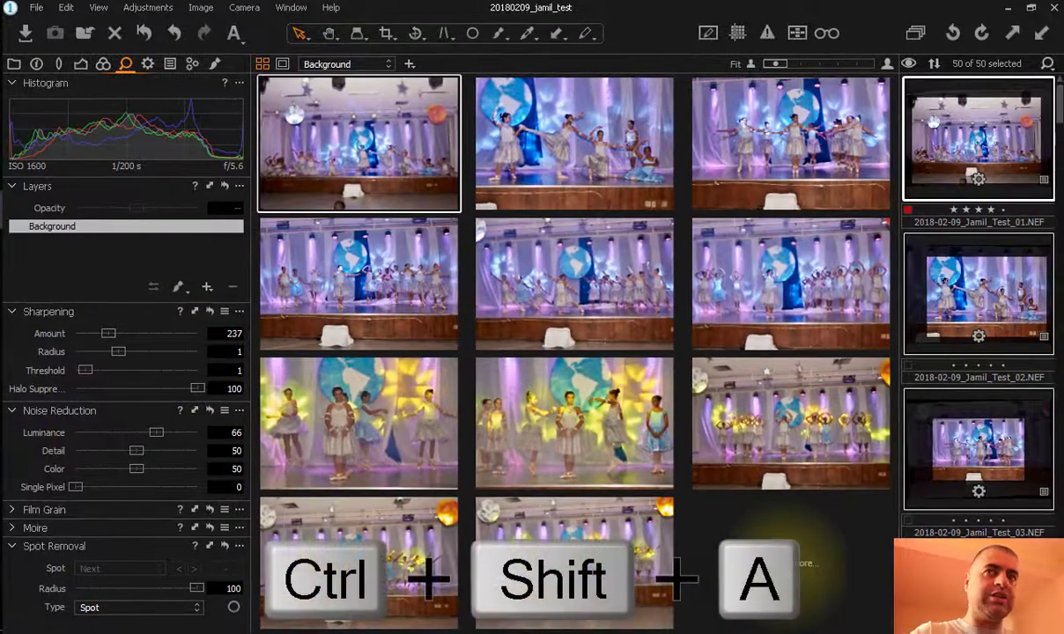
{"action": "key", "text": "ctrl+shift+a"}
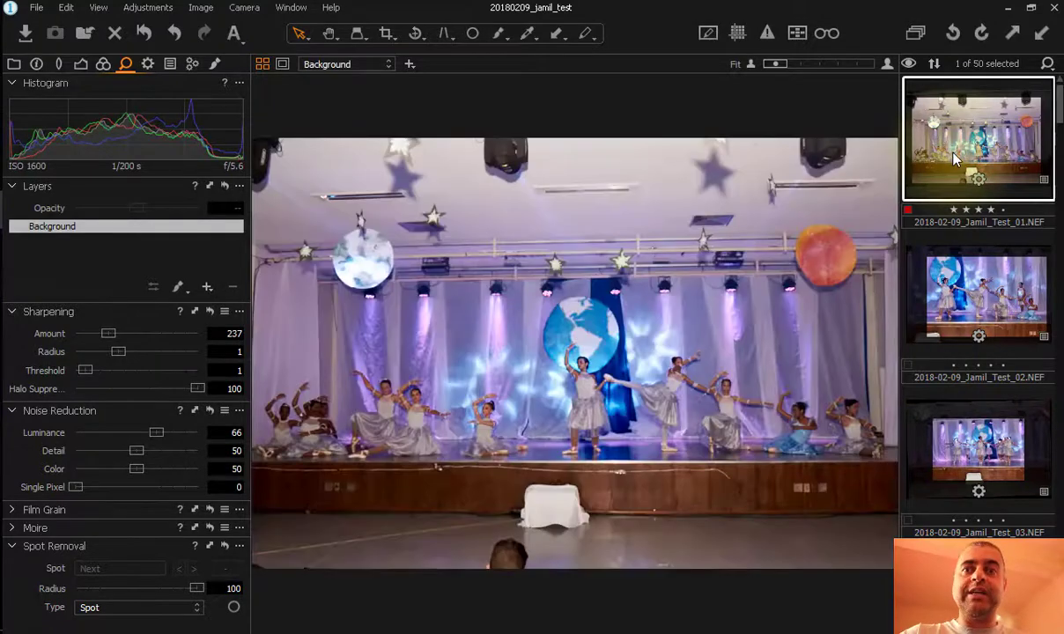
{"action": "mouse_move", "coordinate": [263, 63]}
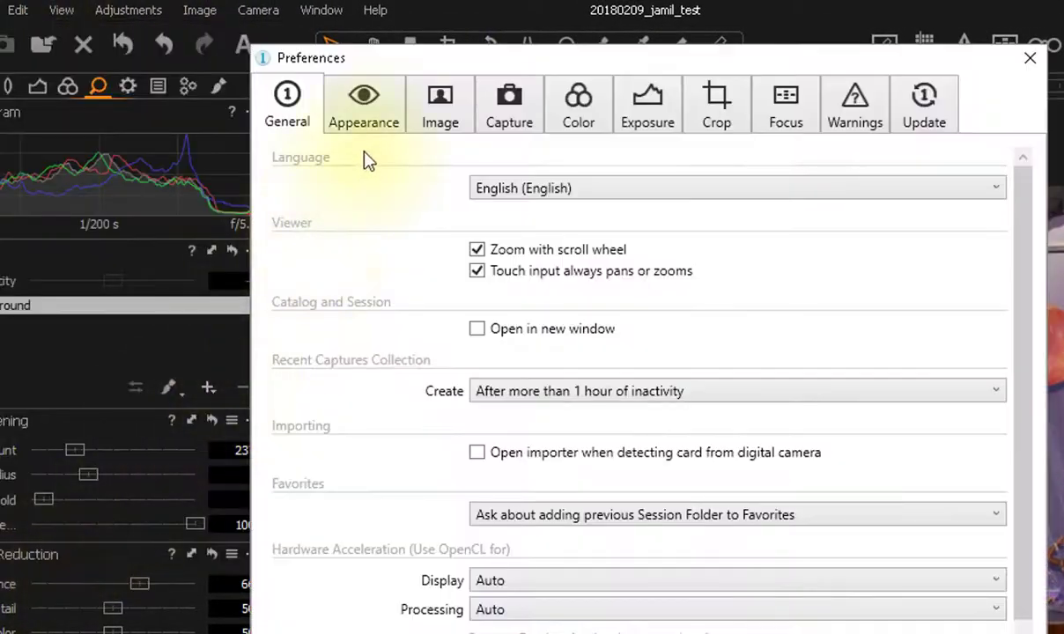
Drag the Viewer Margin slider on the Appearance tab from 1 to 0 px.
{"action": "left_click", "coordinate": [363, 103]}
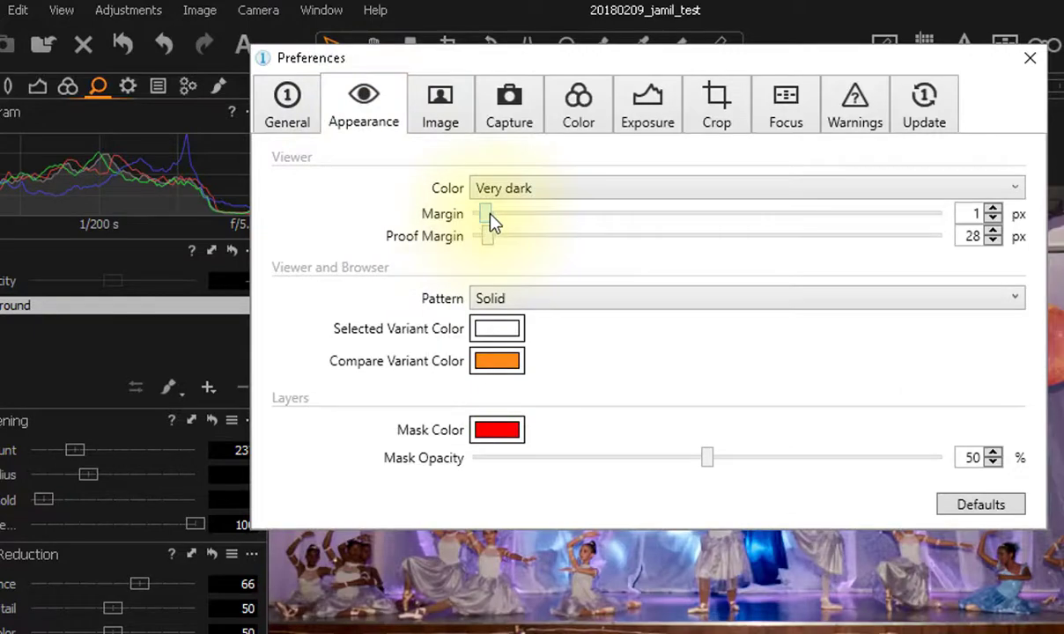
{"action": "left_click_drag", "start_coordinate": [485, 213], "coordinate": [750, 158]}
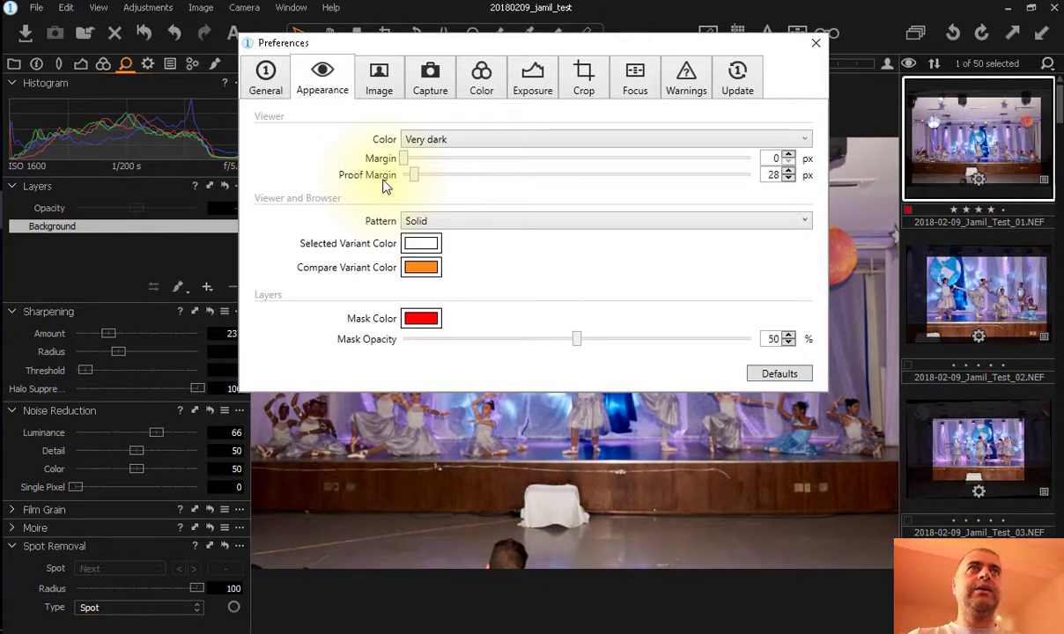
{"action": "mouse_move", "coordinate": [416, 185]}
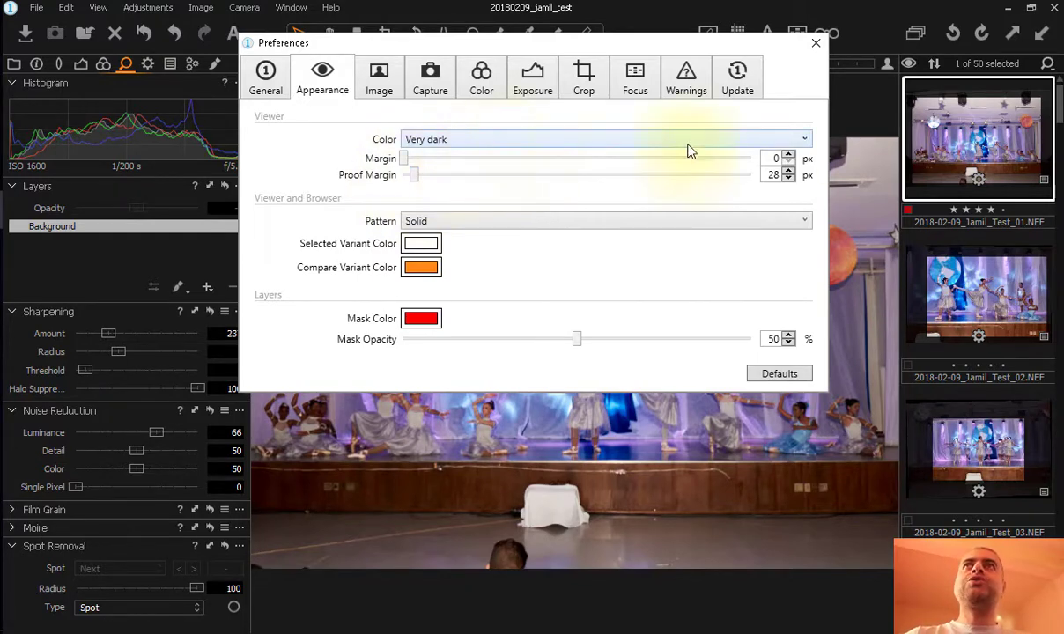
{"action": "mouse_move", "coordinate": [870, 194]}
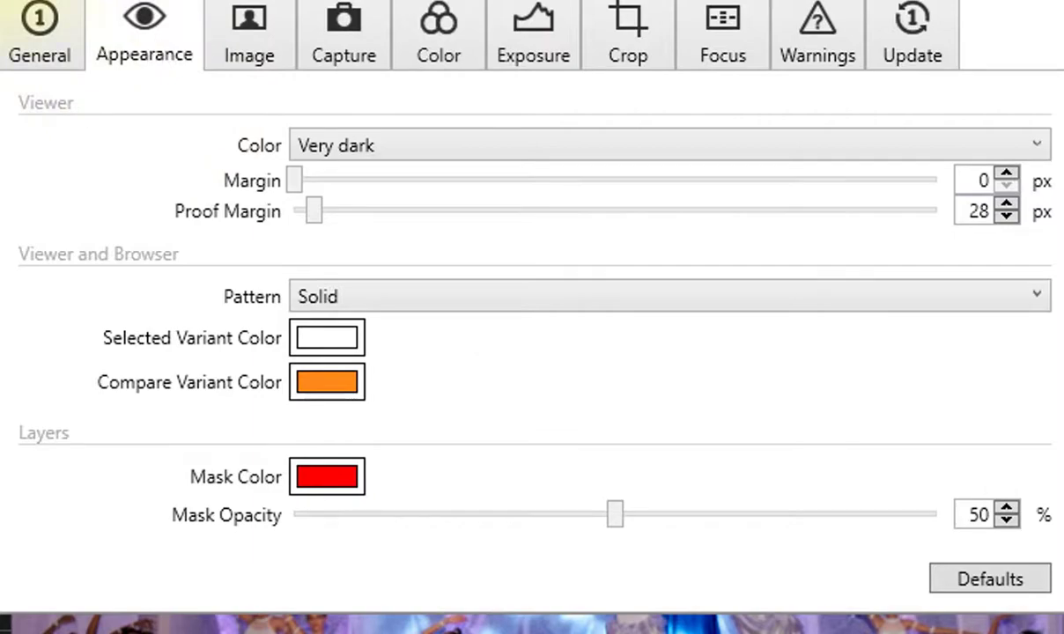
Preview Dark, Light and White viewer backgrounds, keep Very dark, and close Preferences.
{"action": "left_click", "coordinate": [669, 145]}
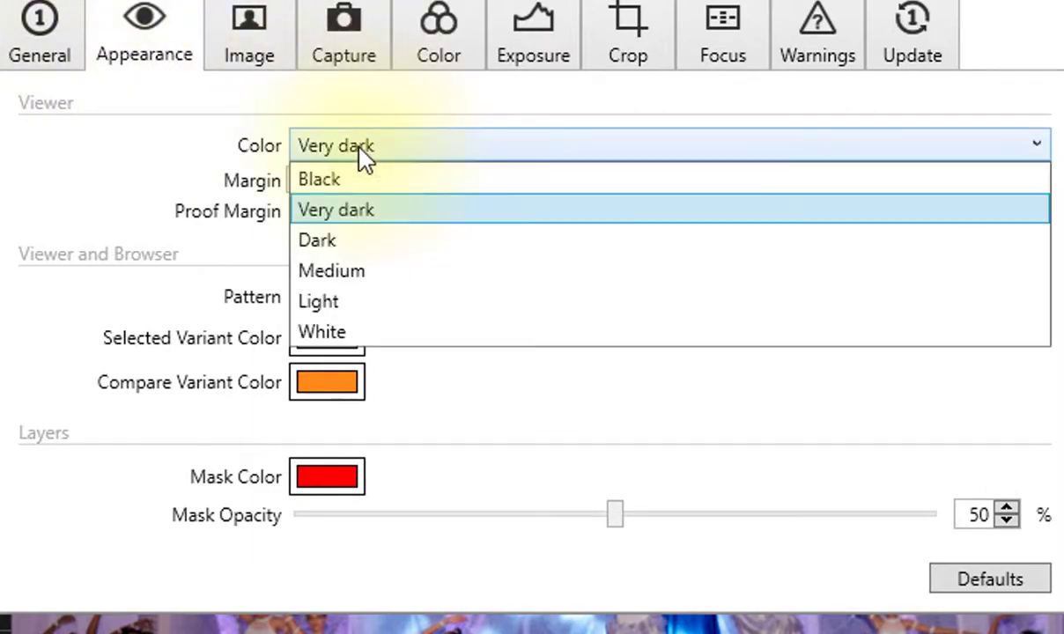
{"action": "left_click", "coordinate": [319, 179]}
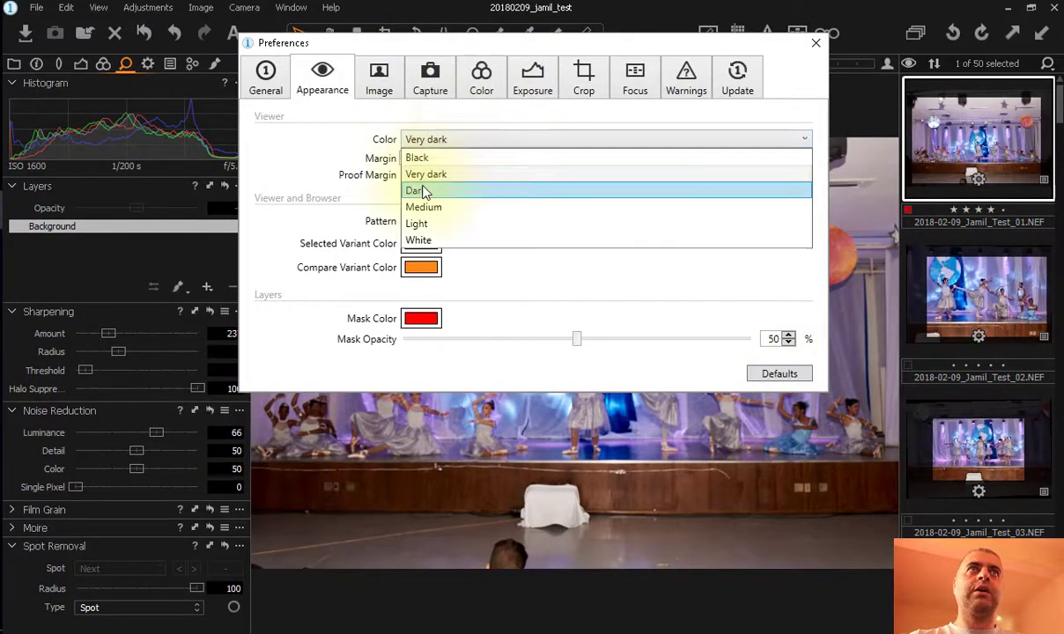
{"action": "left_click", "coordinate": [424, 207]}
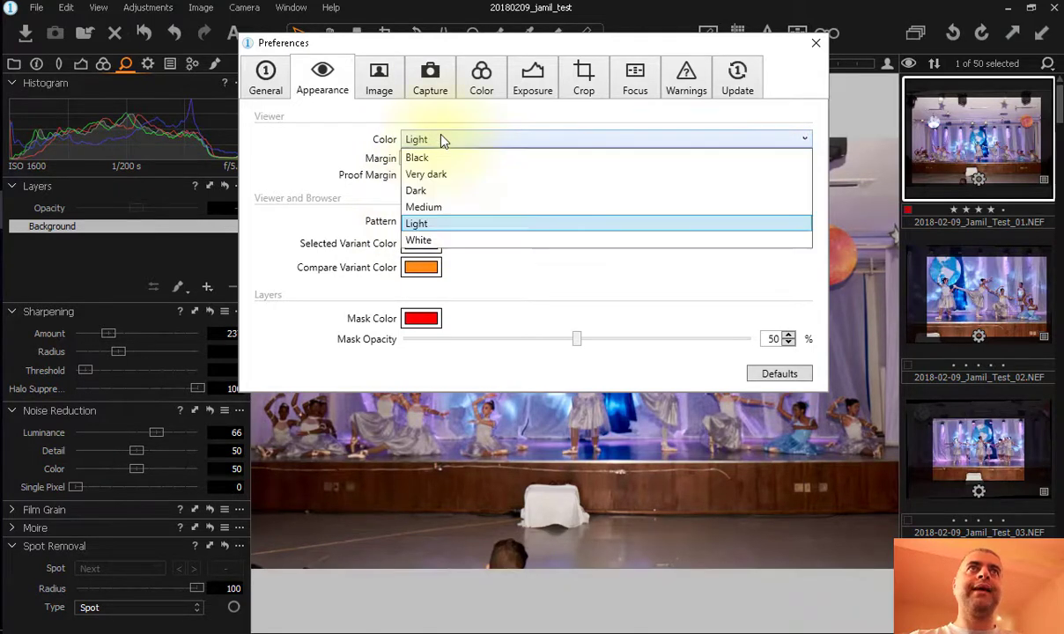
{"action": "left_click", "coordinate": [418, 240]}
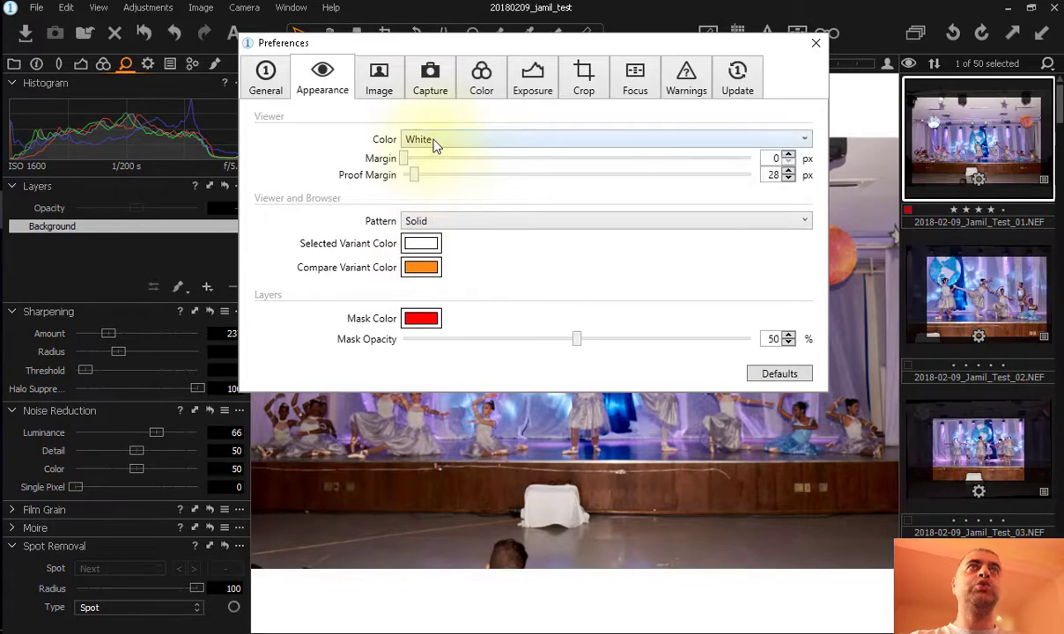
{"action": "left_click", "coordinate": [605, 139]}
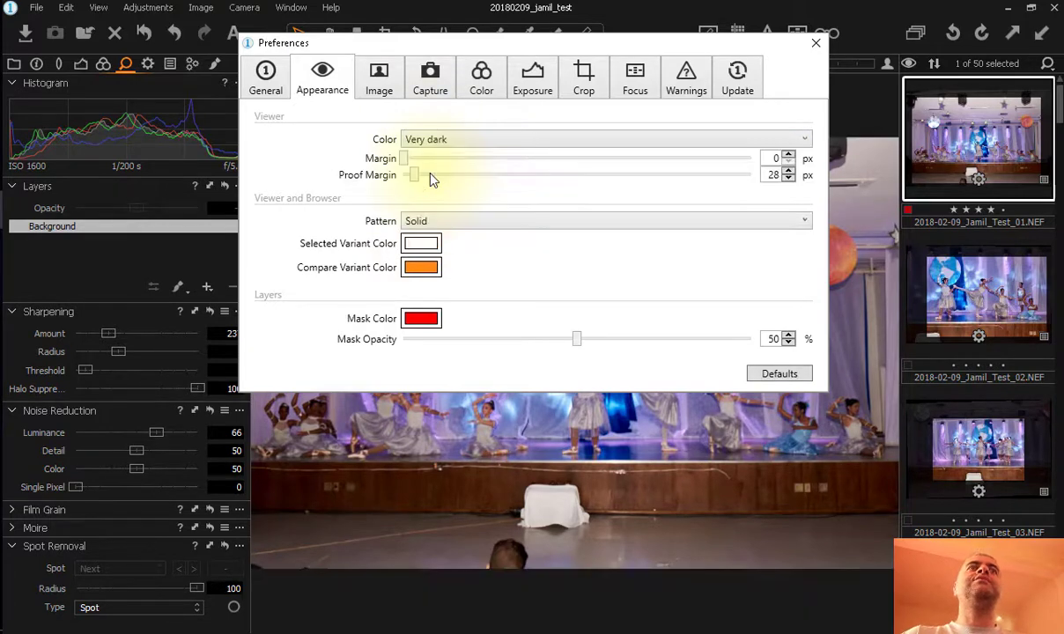
{"action": "left_click", "coordinate": [814, 42]}
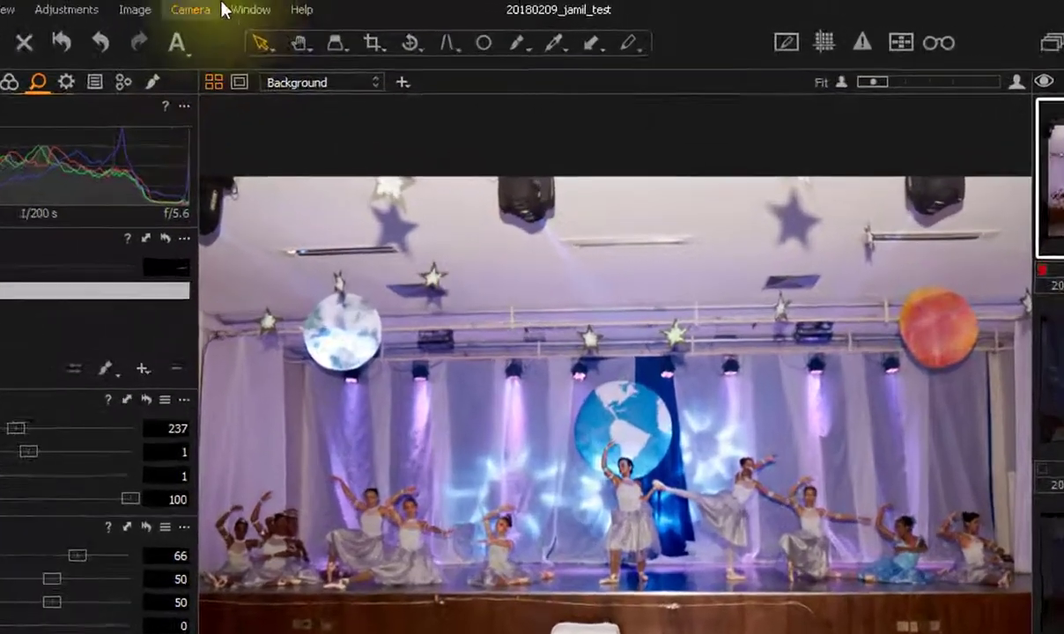
{"action": "left_click", "coordinate": [251, 10]}
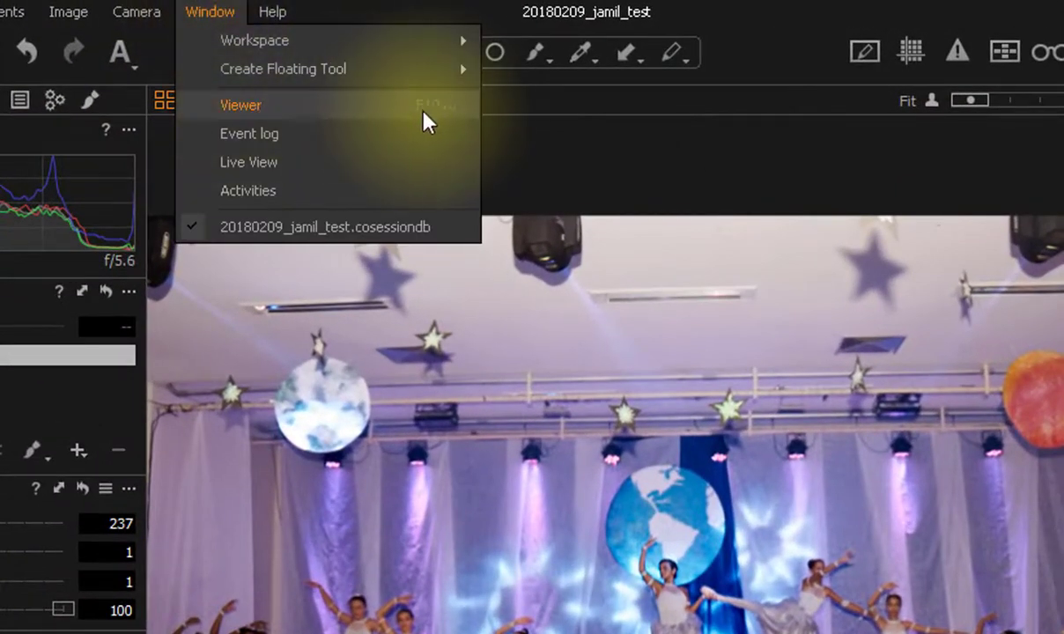
{"action": "mouse_move", "coordinate": [438, 119]}
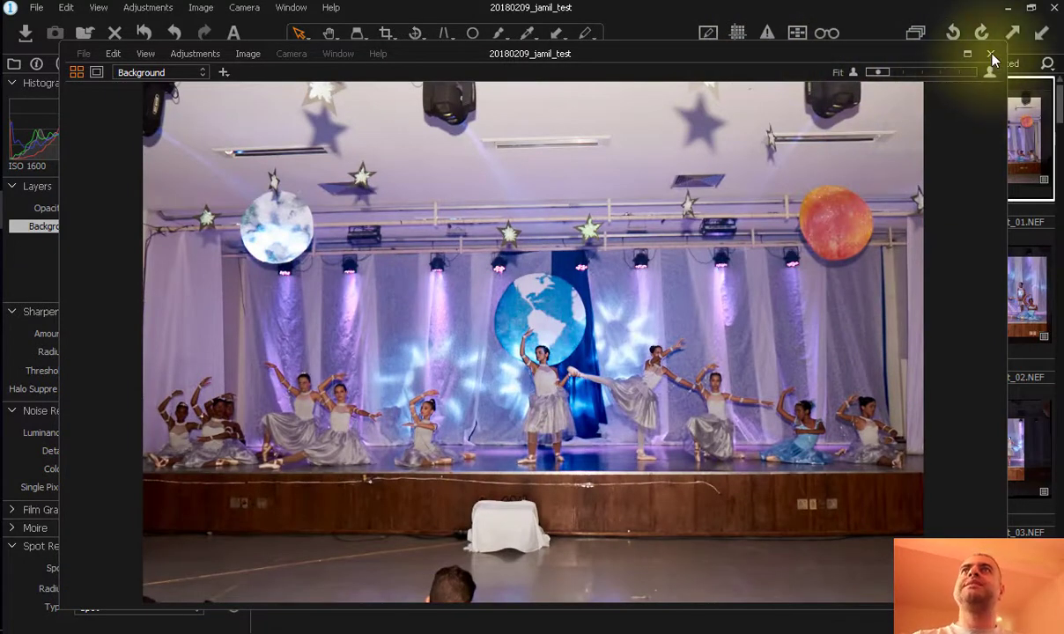
{"action": "left_click", "coordinate": [989, 53]}
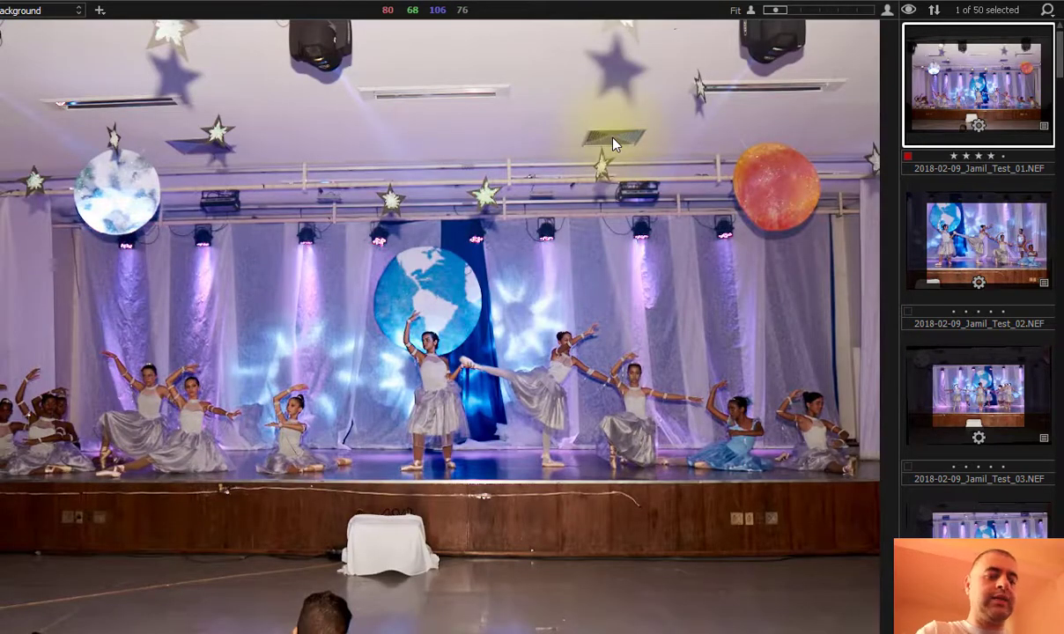
Hide the tools and thumbnail browser with the Tab shortcut so the stage photo fills the viewer.
{"action": "key", "text": "Tab"}
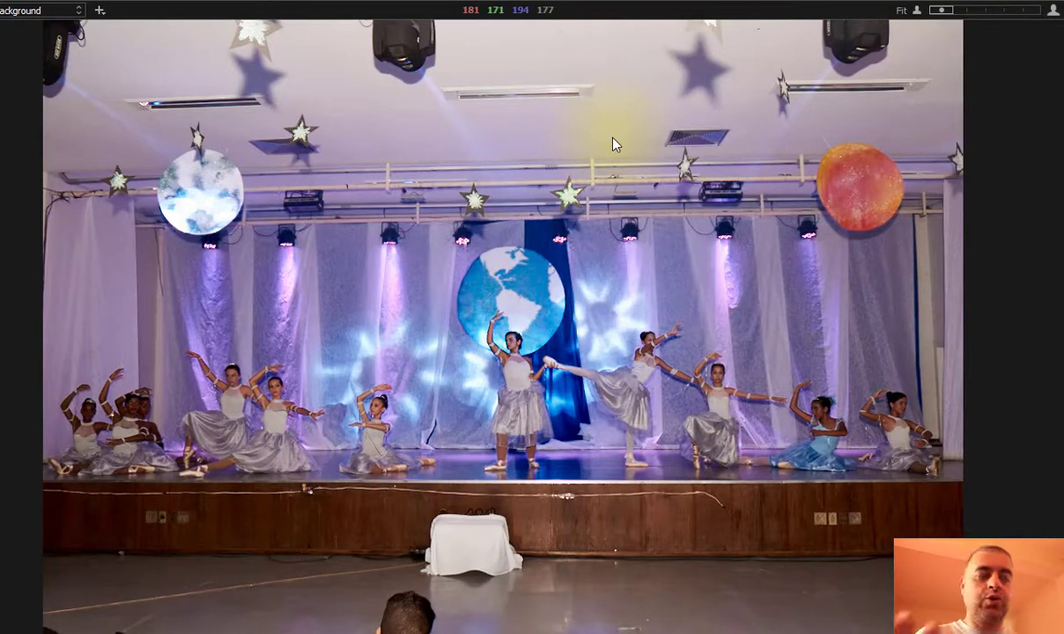